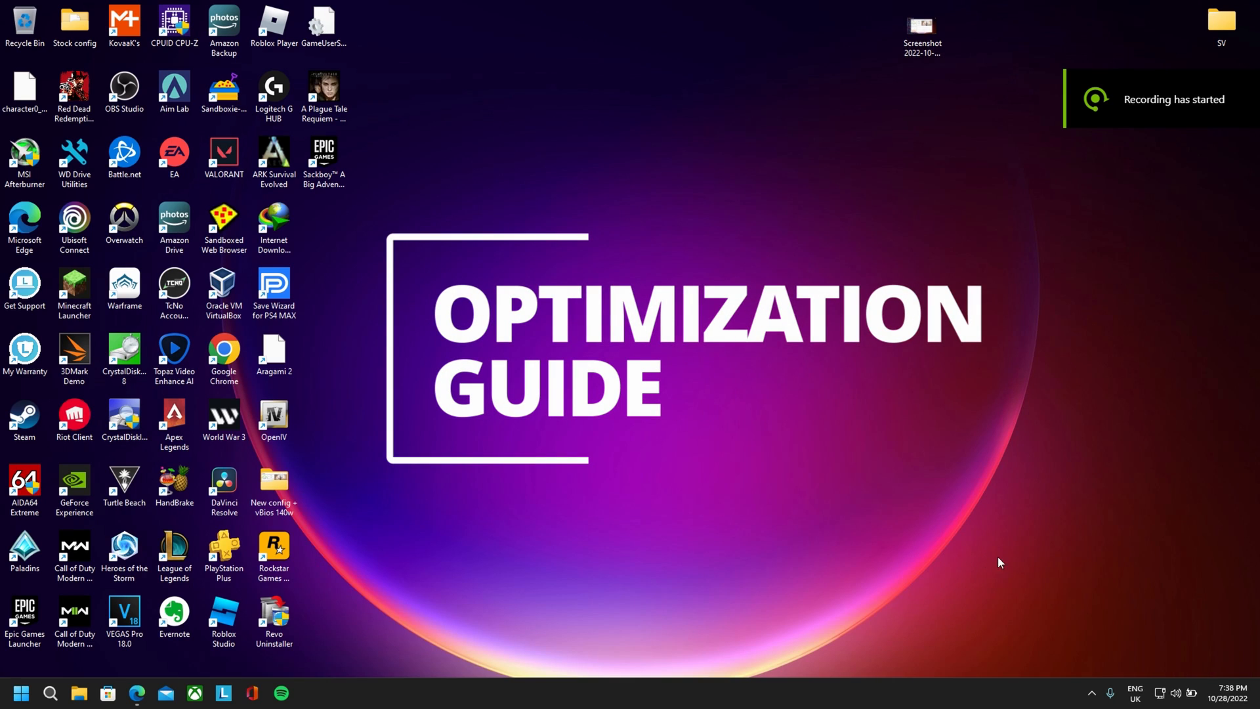
{"action": "mouse_move", "coordinate": [576, 425]}
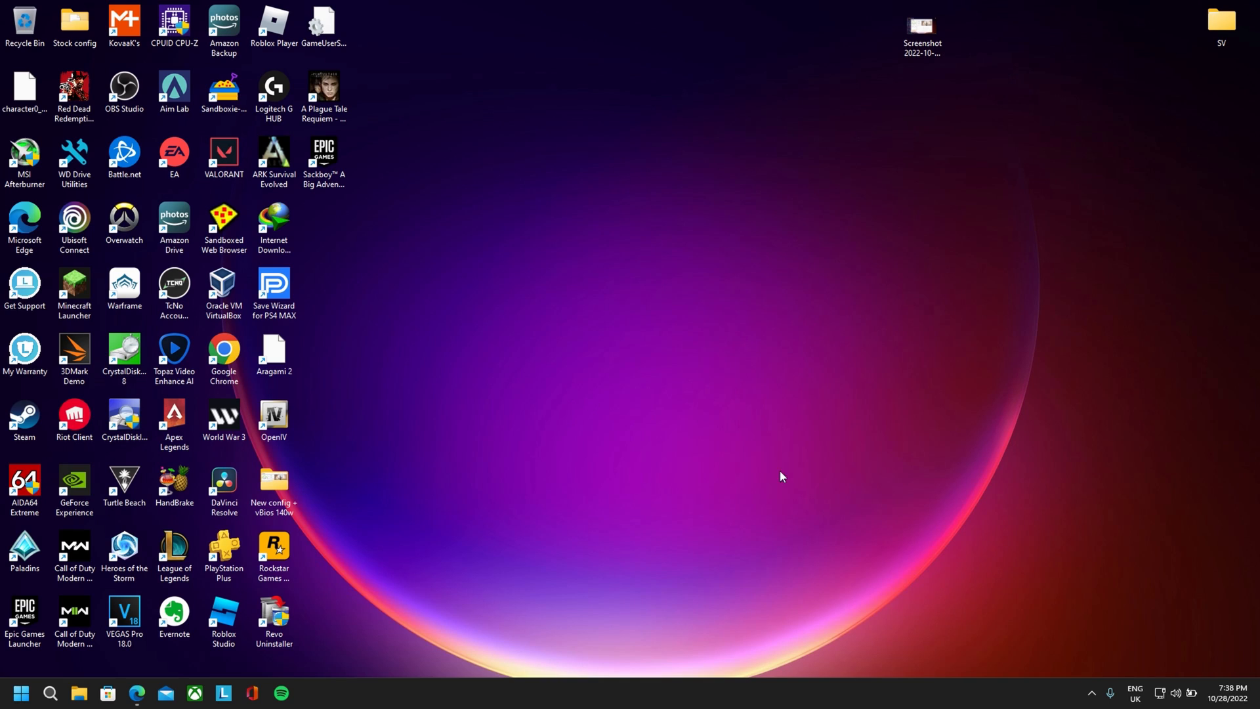
{"action": "mouse_move", "coordinate": [1091, 693]}
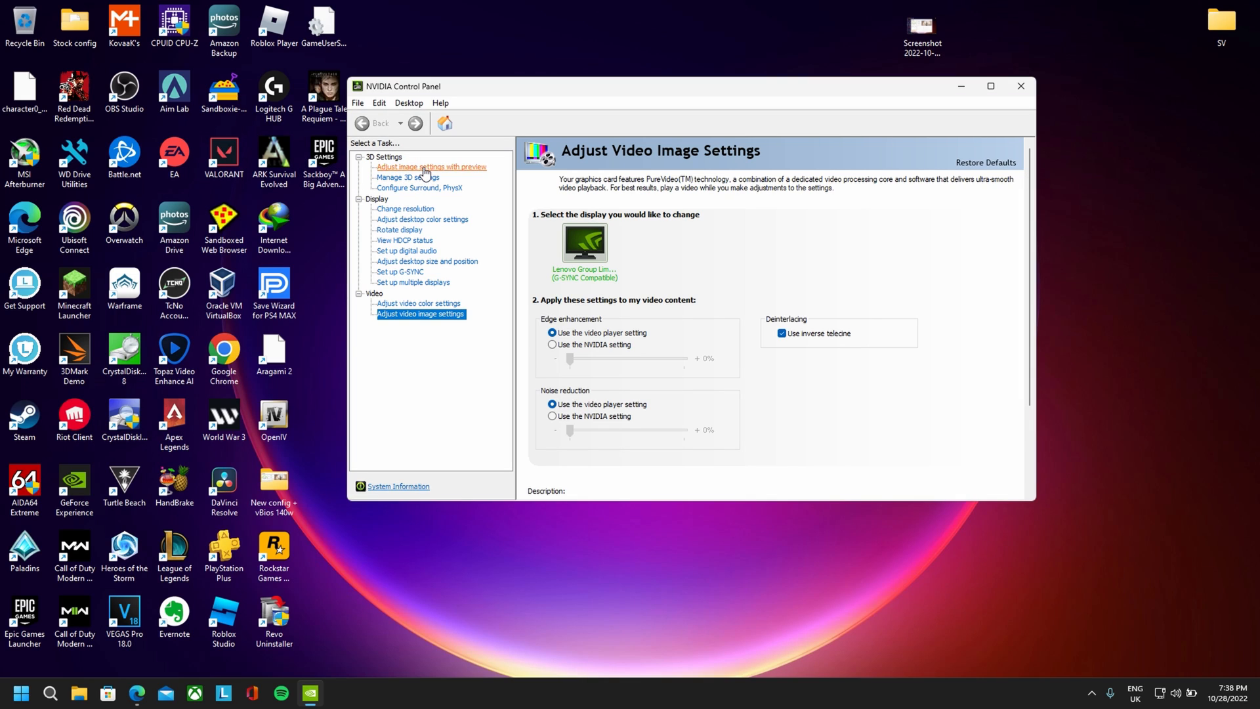
Step: Use the advanced 3D image settings, review Manage 3D settings, then open Configure Surround, PhysX
{"action": "left_click", "coordinate": [430, 166]}
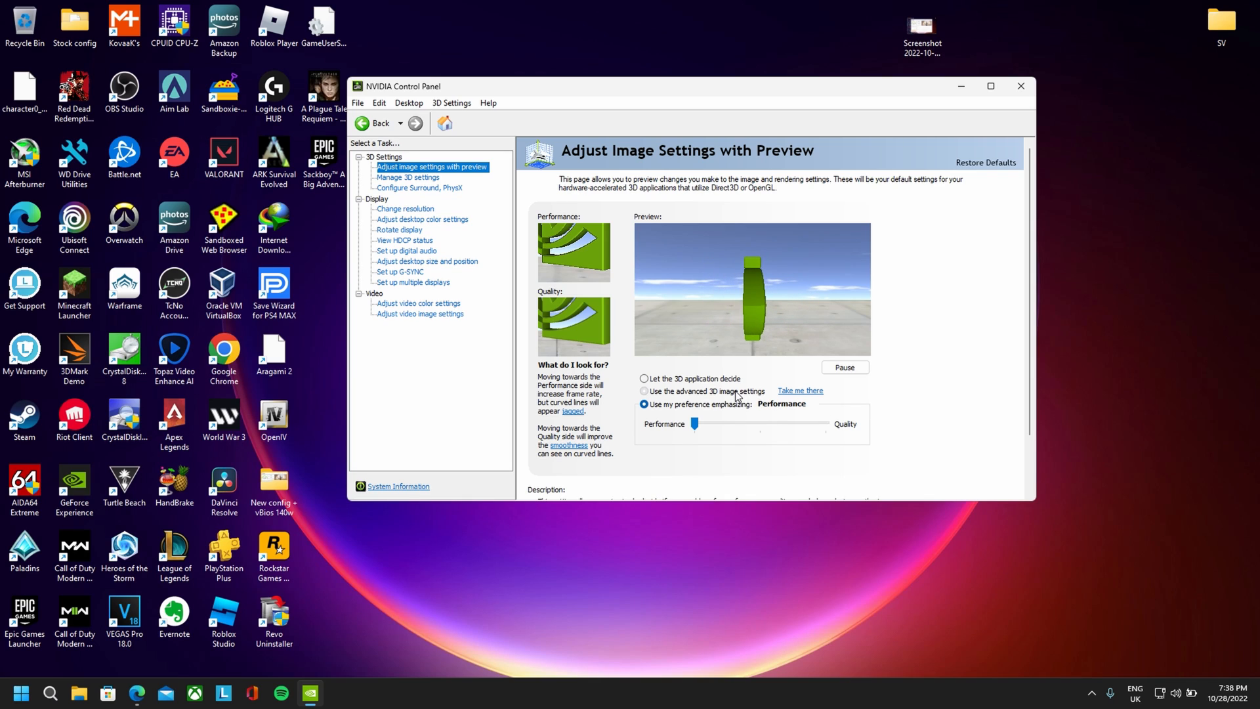
{"action": "left_click", "coordinate": [644, 391]}
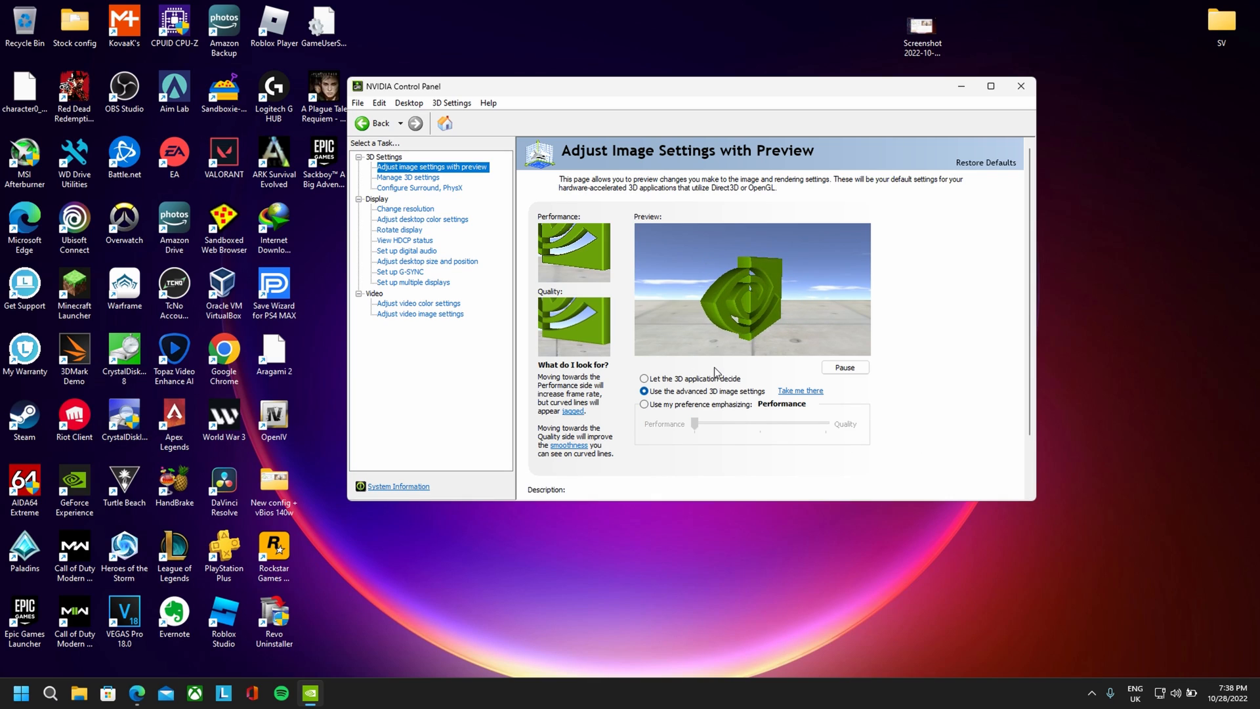
{"action": "left_click", "coordinate": [407, 176]}
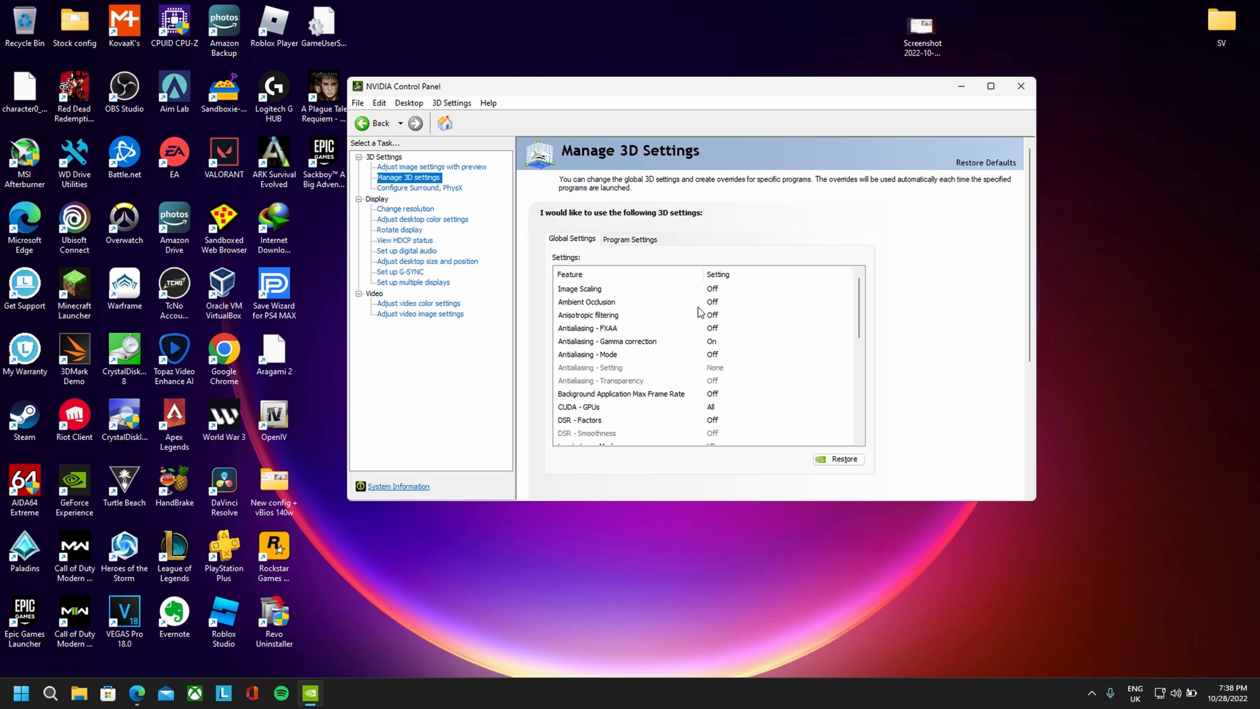
{"action": "scroll", "scroll_direction": "down", "scroll_amount": 3}
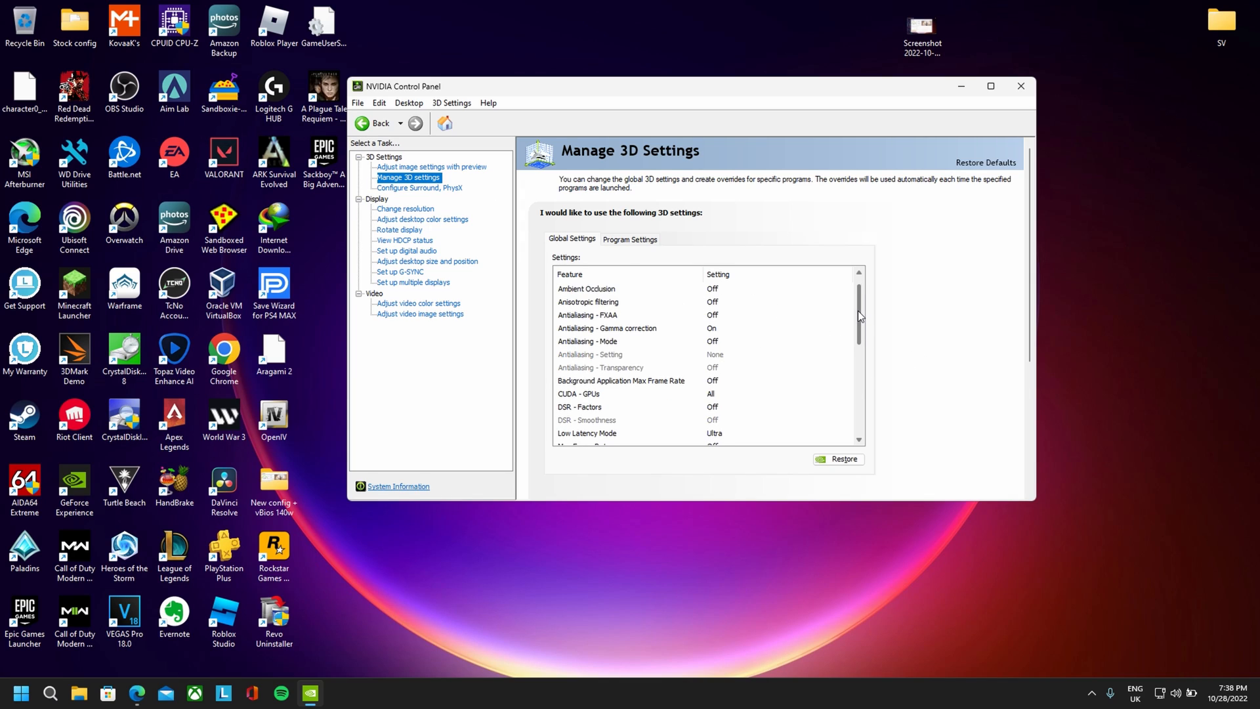
{"action": "scroll", "scroll_direction": "down", "scroll_amount": 3}
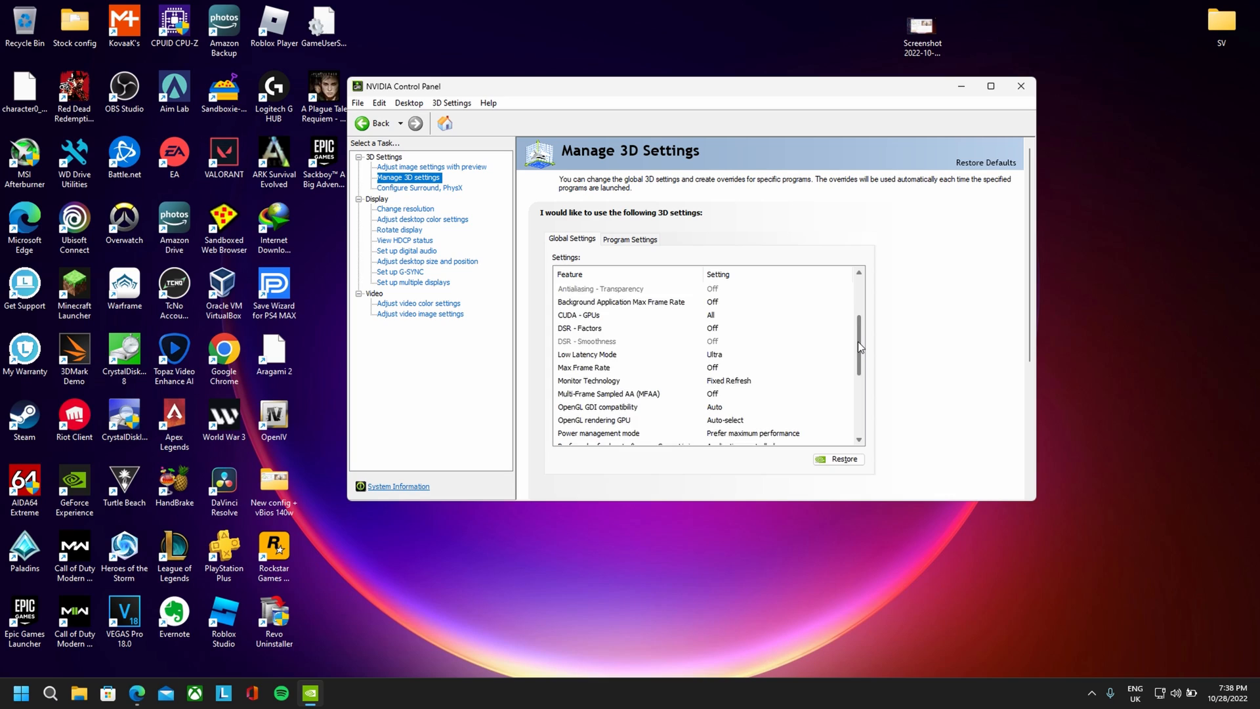
{"action": "scroll", "scroll_direction": "down", "scroll_amount": 3}
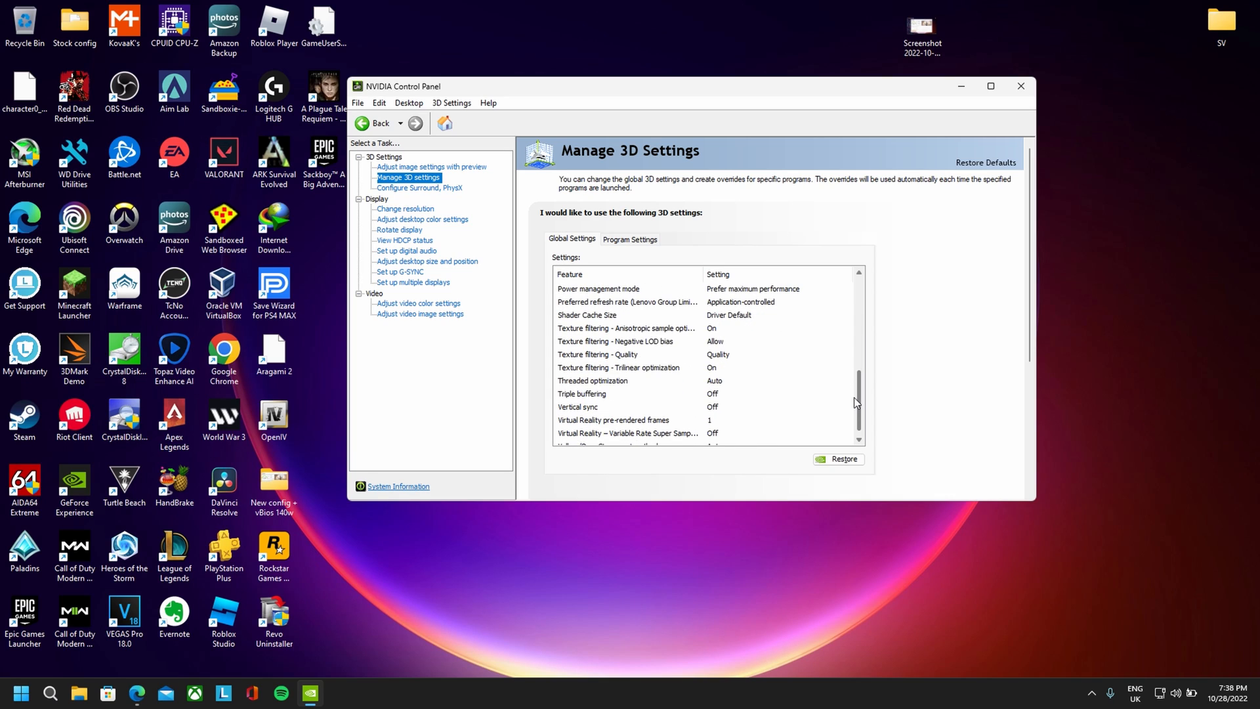
{"action": "left_click", "coordinate": [420, 188]}
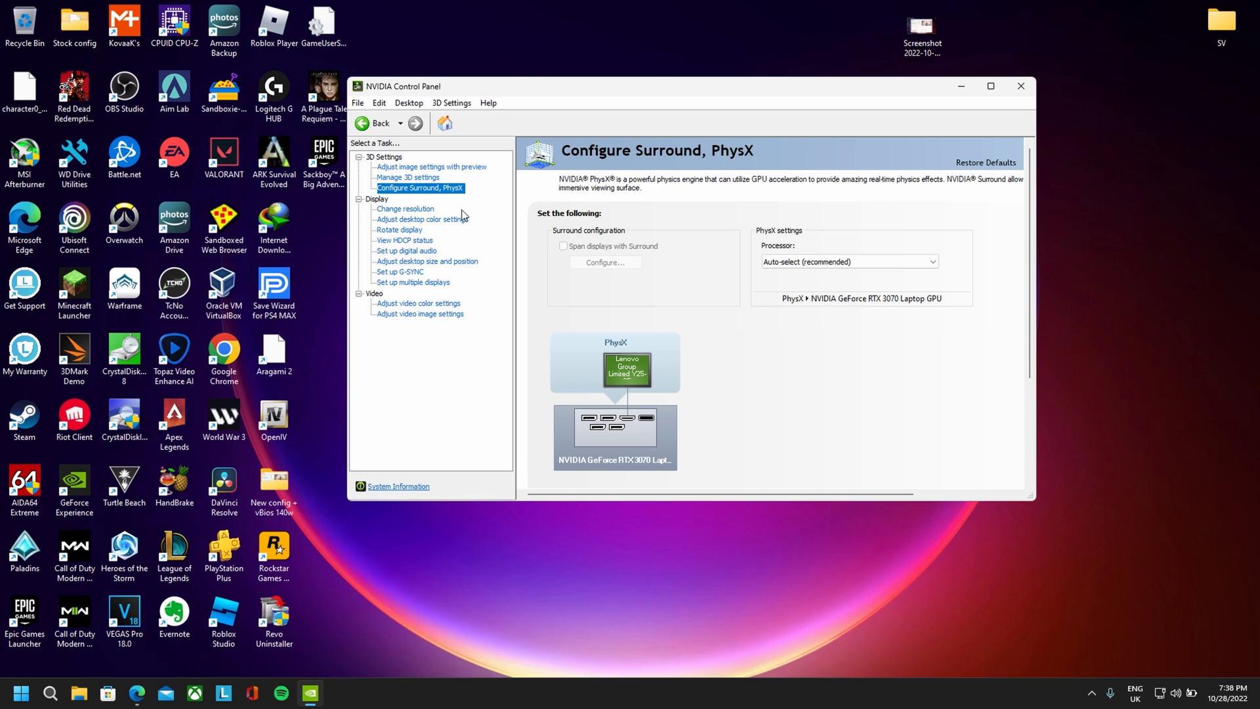
Step: Browse the resolution, desktop color, desktop size, G-SYNC and video color pages without changes
{"action": "left_click", "coordinate": [405, 209]}
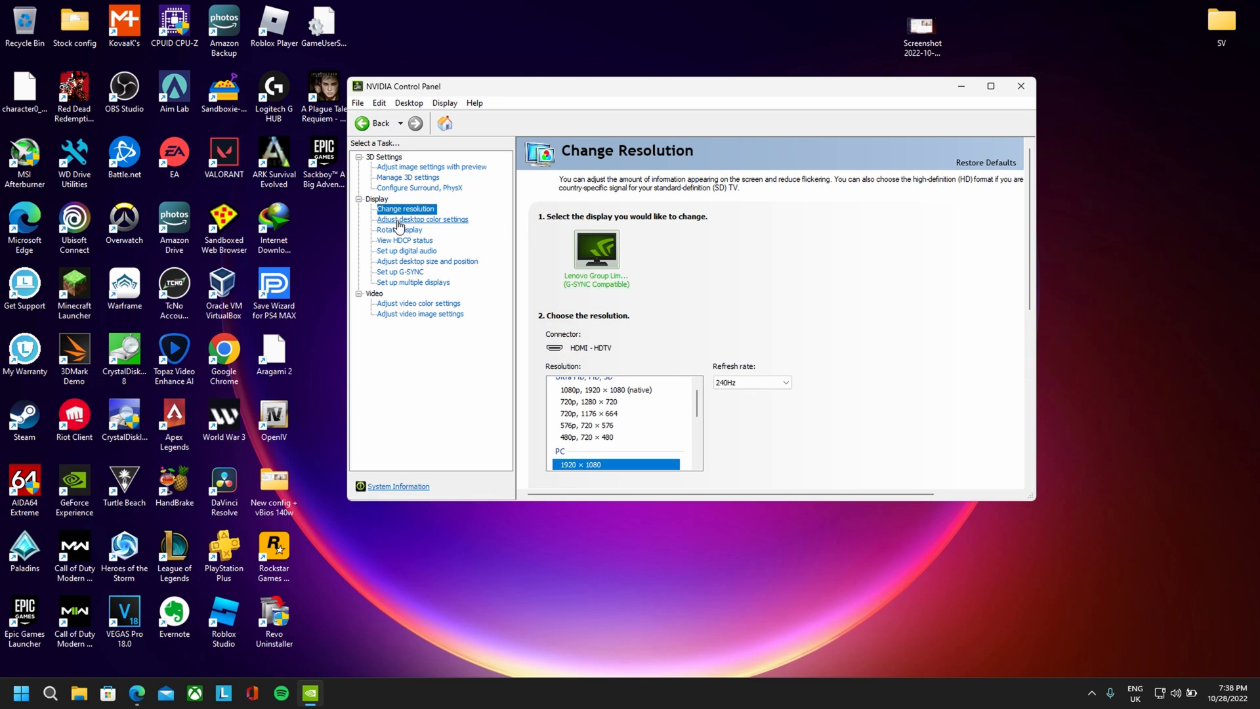
{"action": "left_click", "coordinate": [422, 219]}
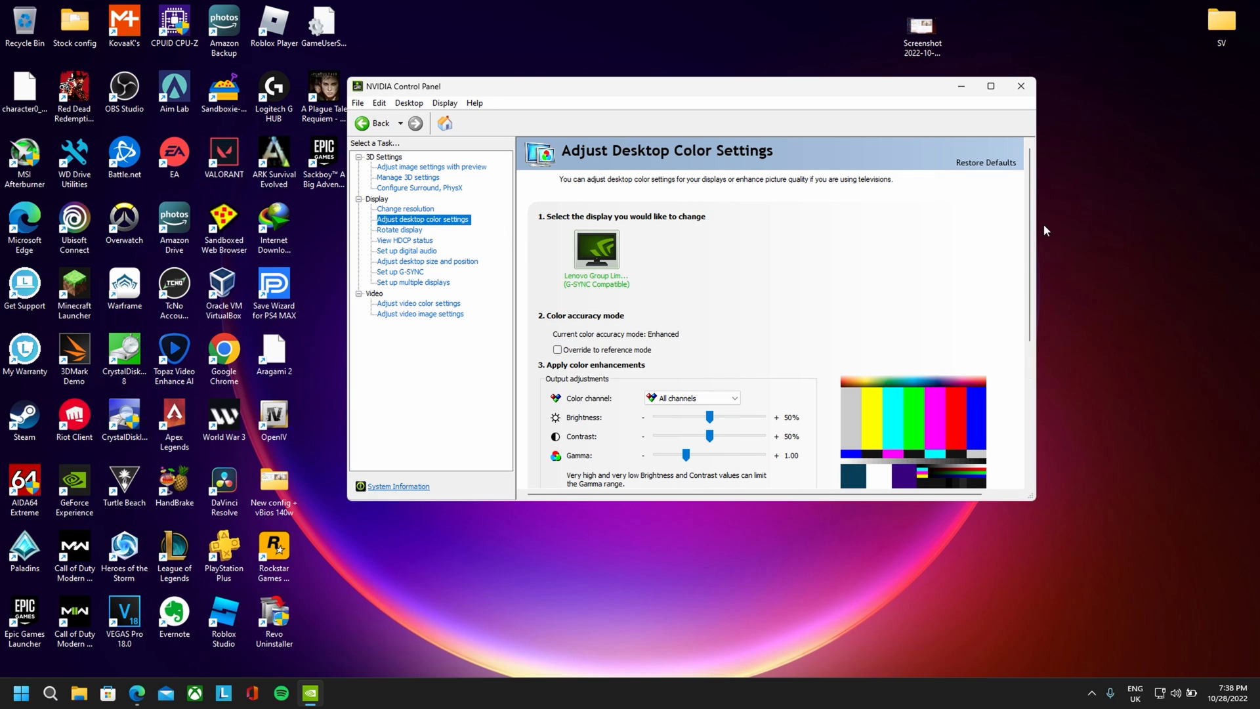
{"action": "scroll", "scroll_direction": "down", "scroll_amount": 3}
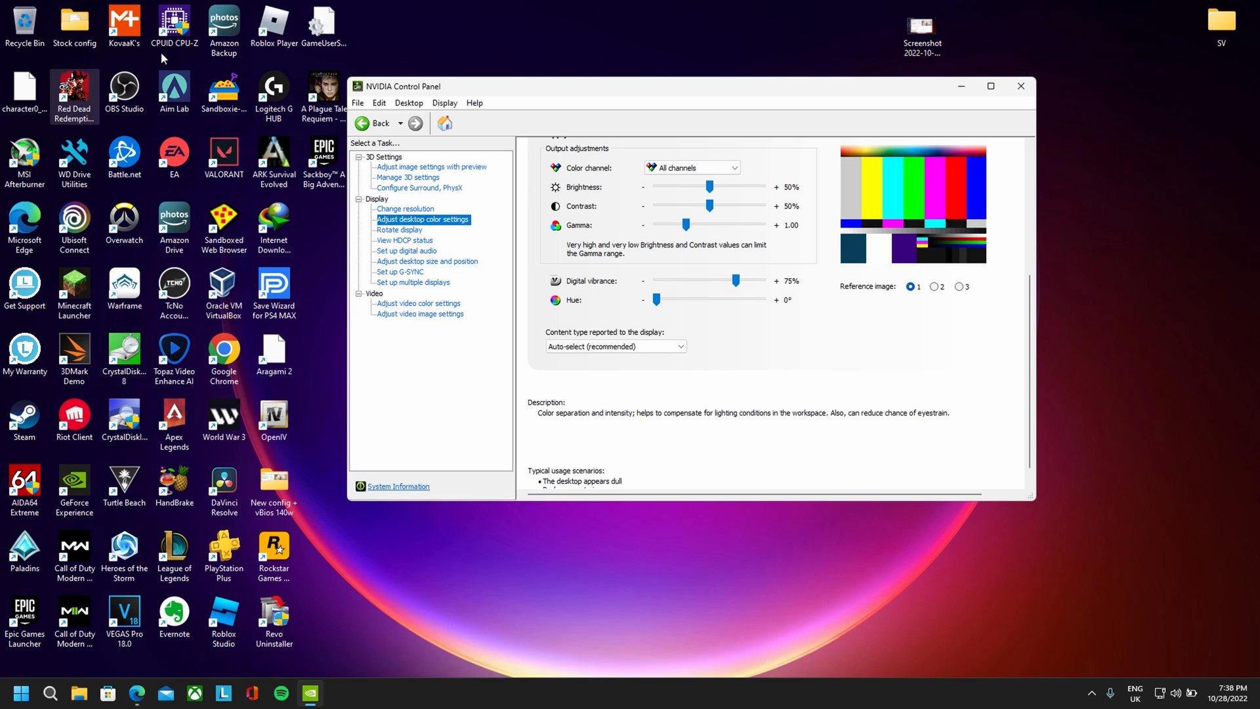
{"action": "mouse_move", "coordinate": [583, 280]}
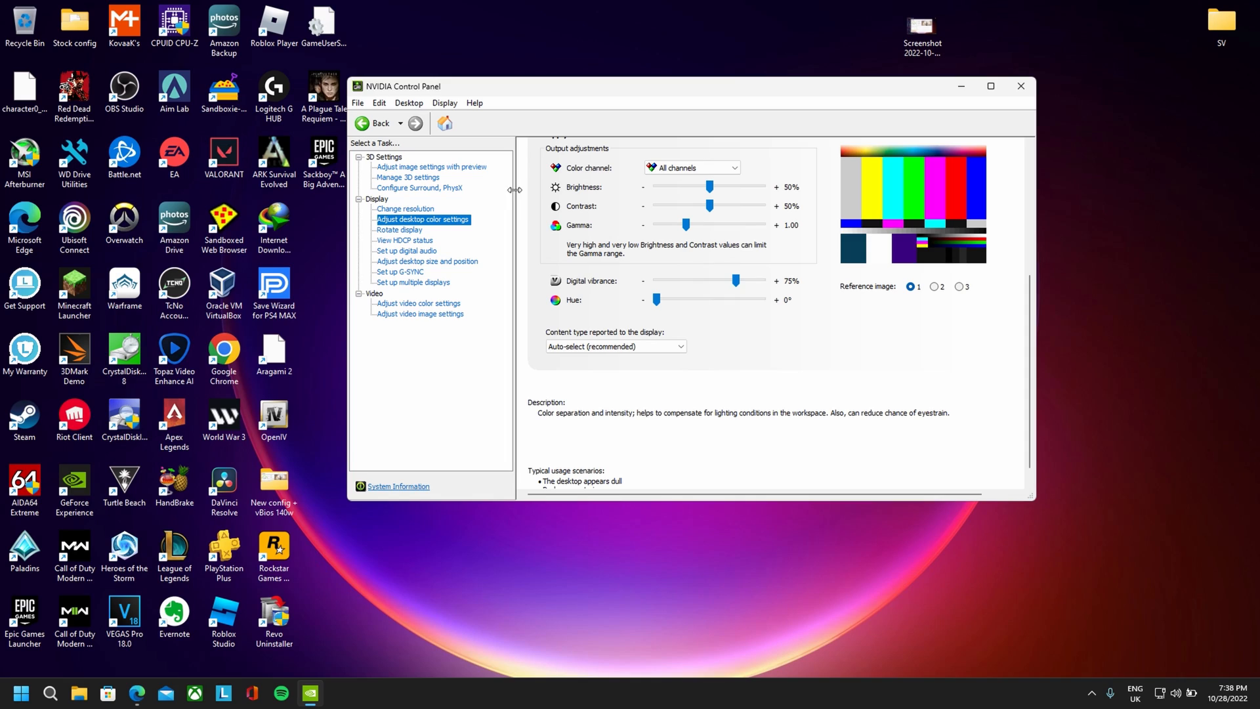
{"action": "mouse_move", "coordinate": [653, 265]}
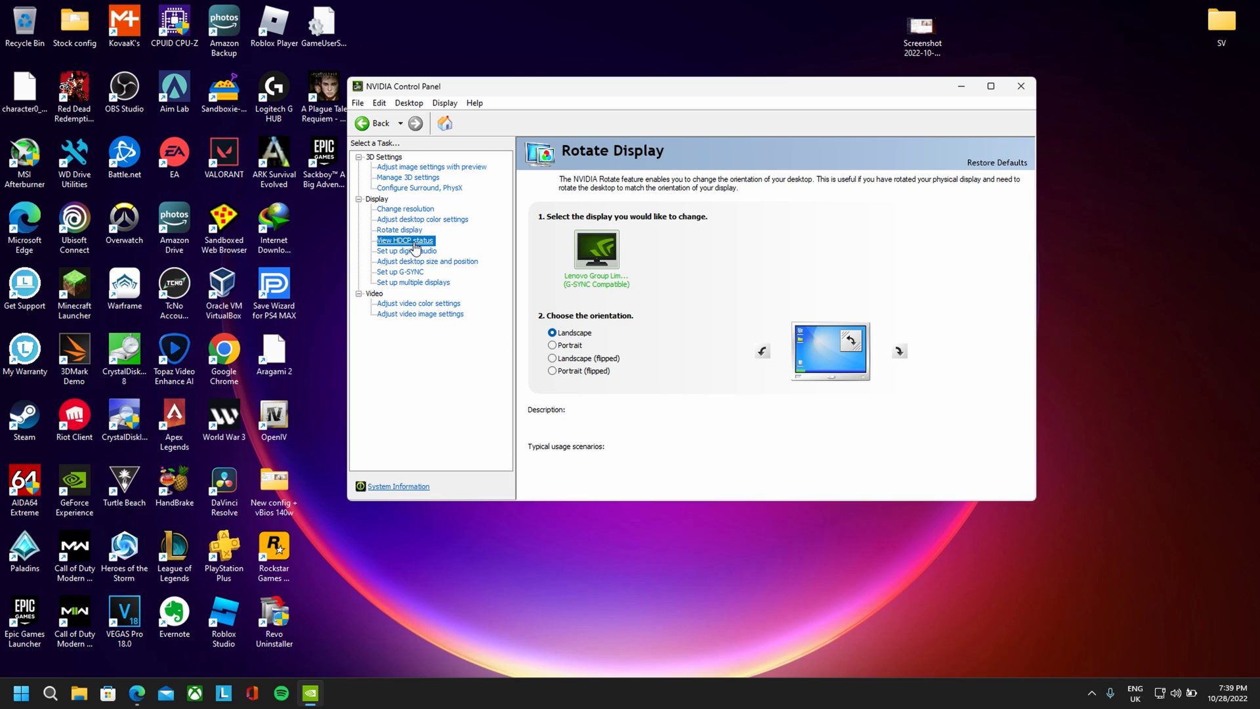
{"action": "left_click", "coordinate": [427, 261]}
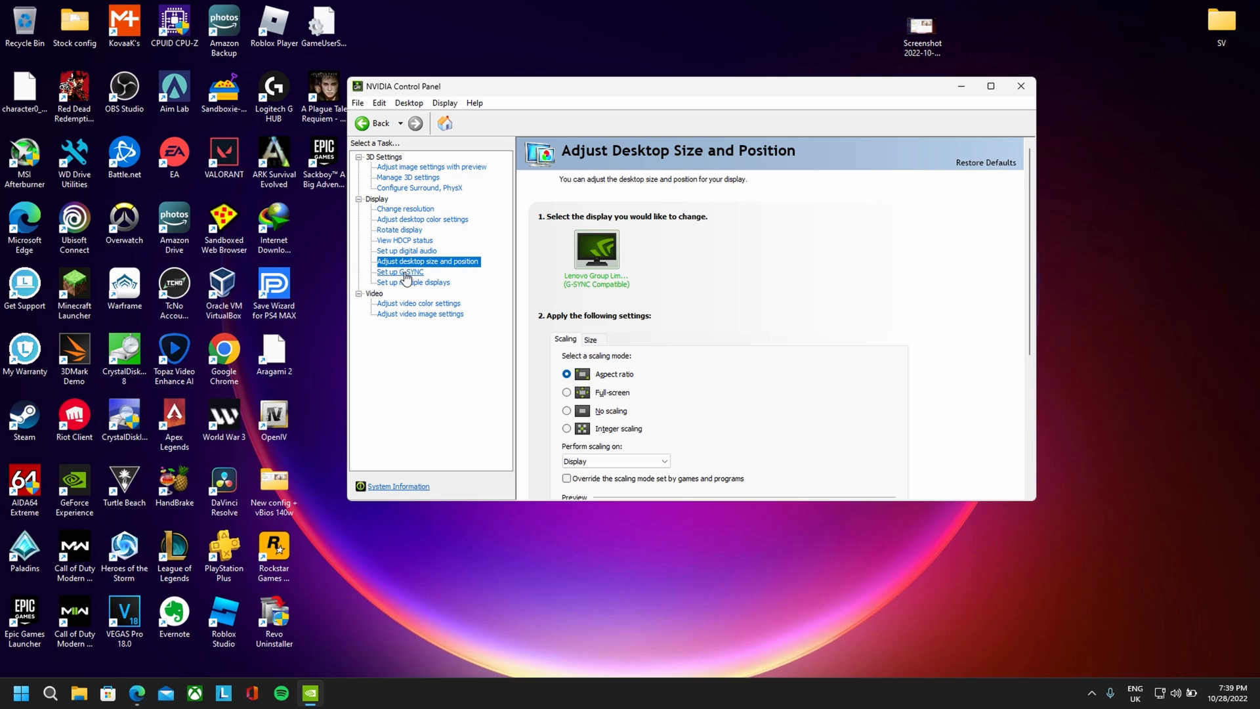
{"action": "left_click", "coordinate": [400, 271]}
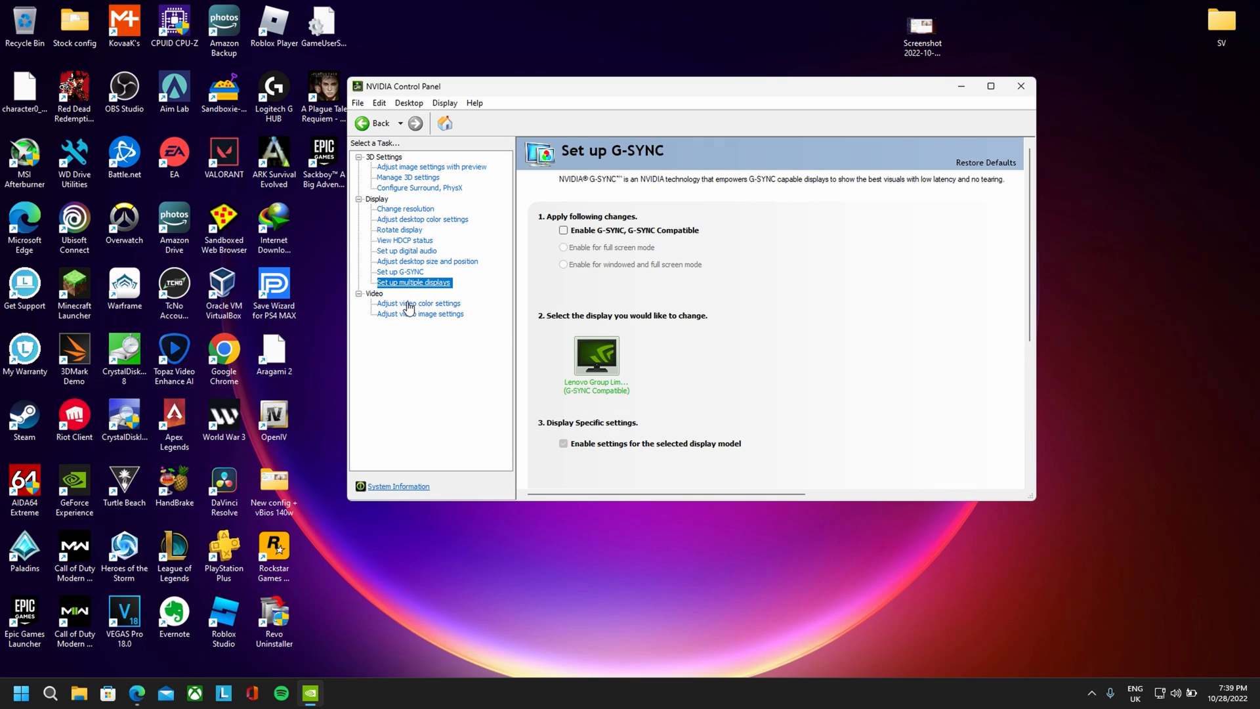
{"action": "left_click", "coordinate": [420, 313]}
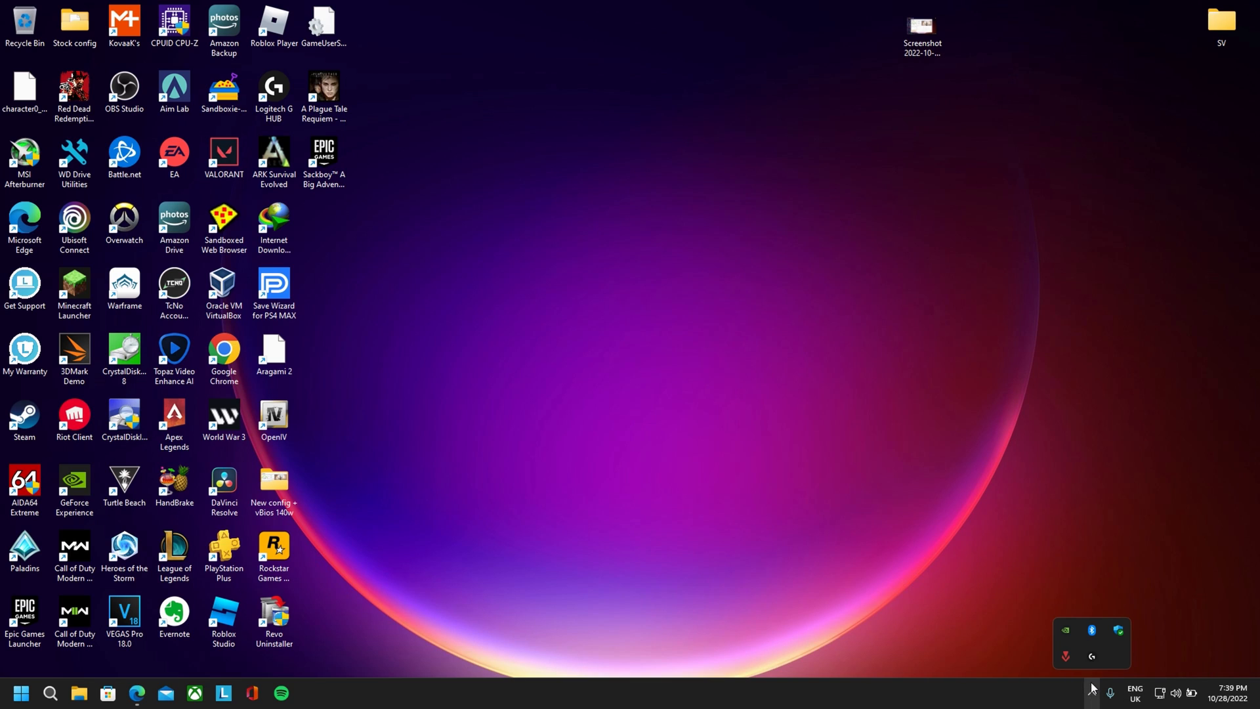
{"action": "left_click", "coordinate": [776, 341]}
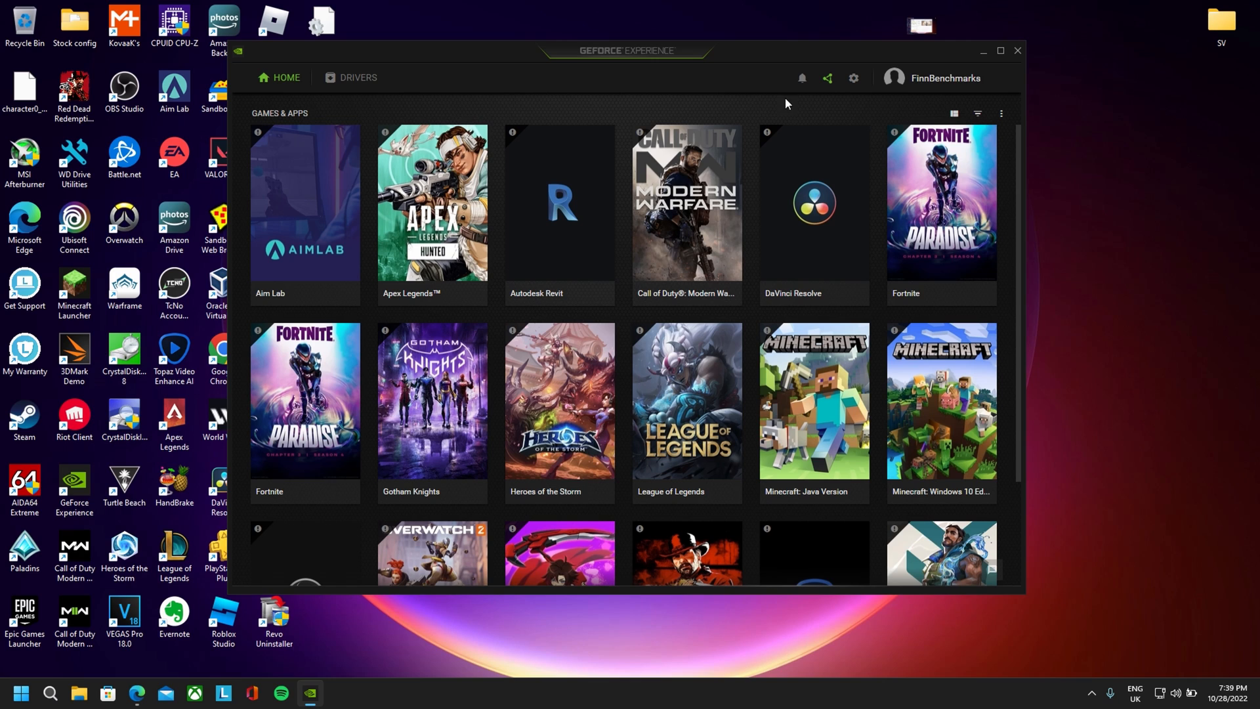
{"action": "left_click", "coordinate": [358, 77]}
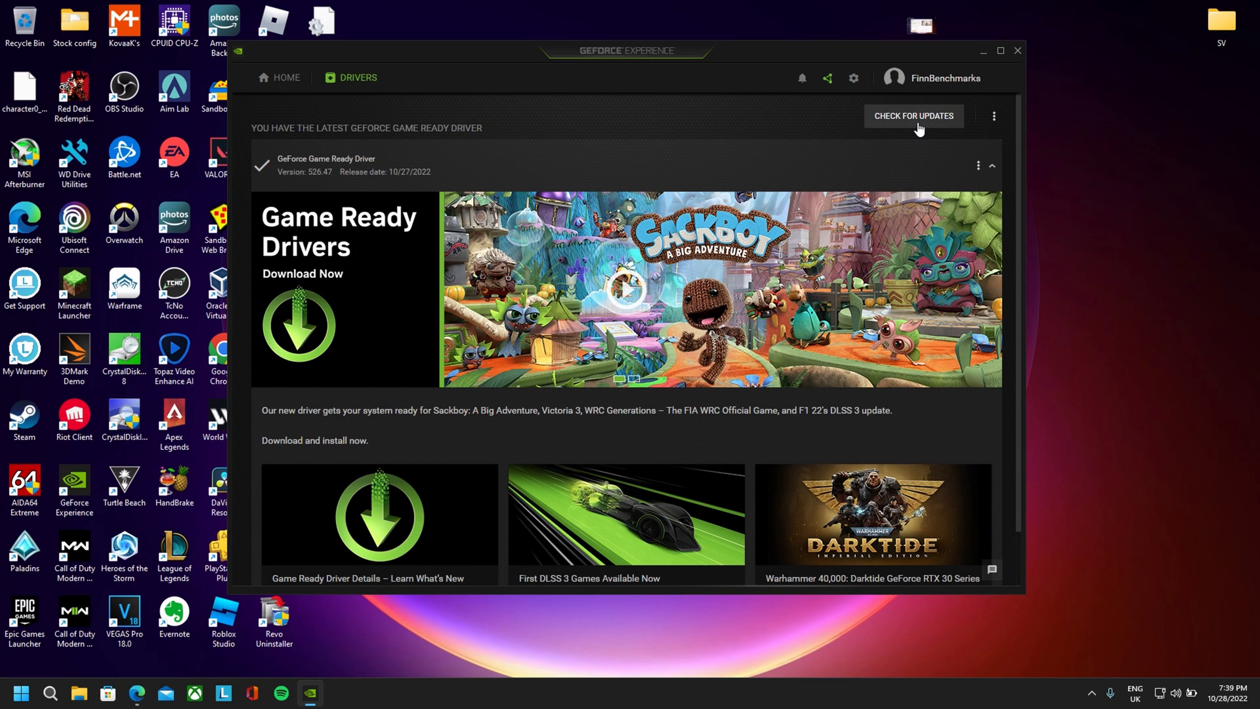
{"action": "left_click", "coordinate": [912, 116]}
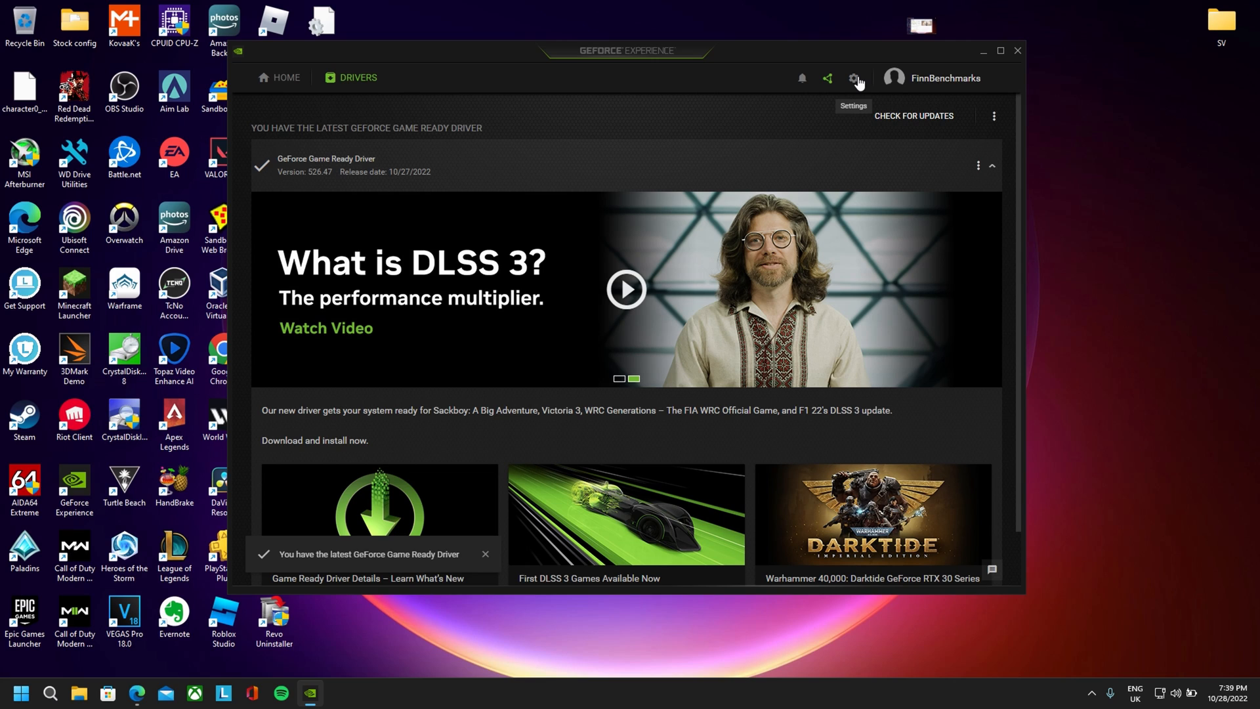
{"action": "left_click", "coordinate": [855, 78]}
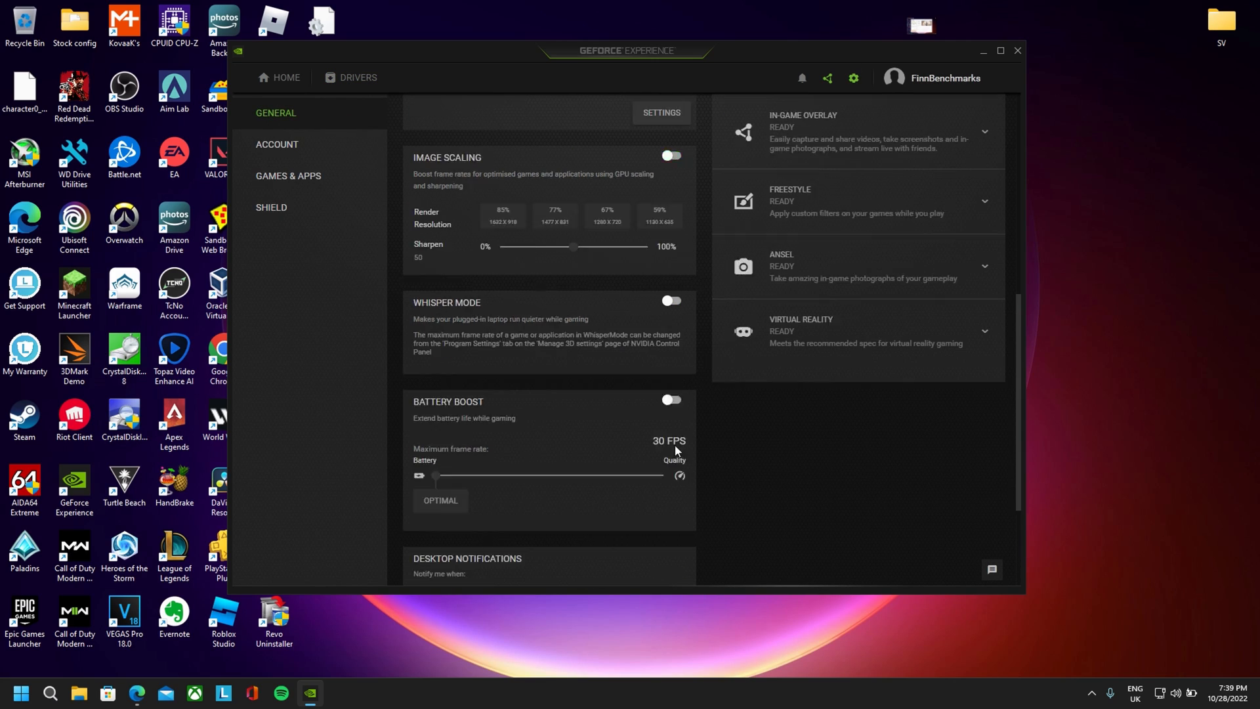
{"action": "scroll", "scroll_direction": "down", "scroll_amount": 3}
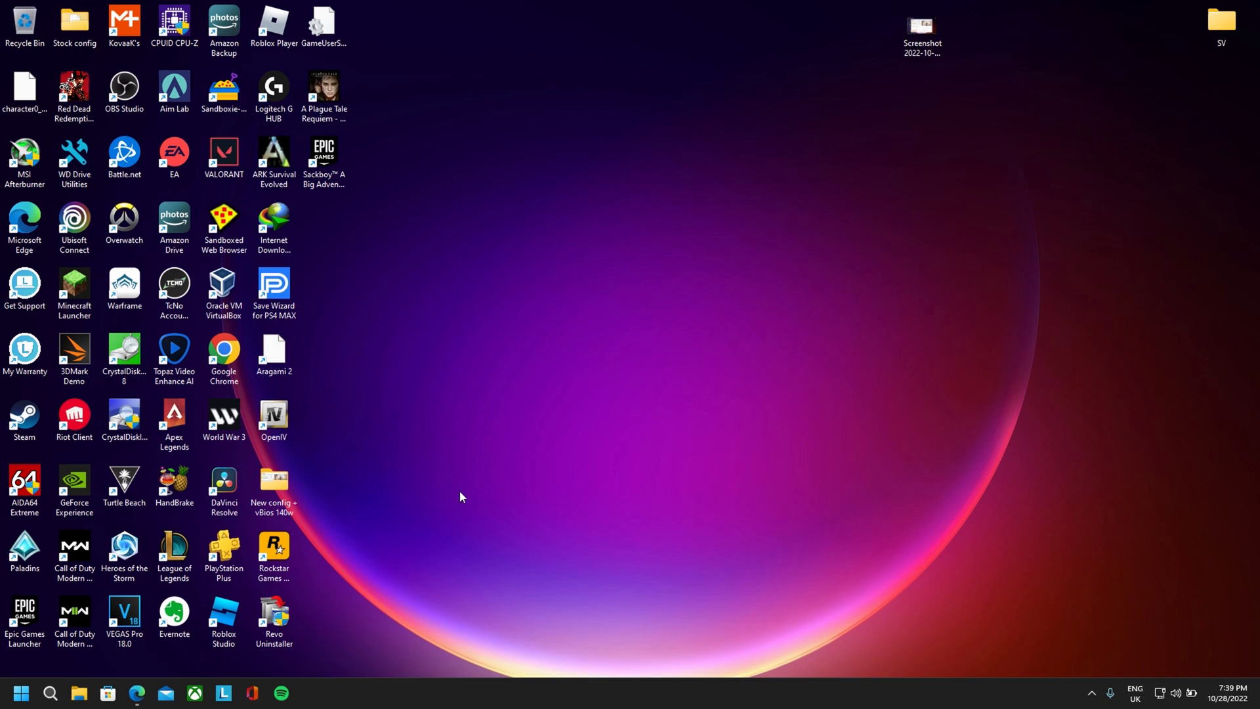
Step: Launch Lenovo Vantage and scroll the Device dashboard down to System Tools
{"action": "left_click", "coordinate": [223, 693]}
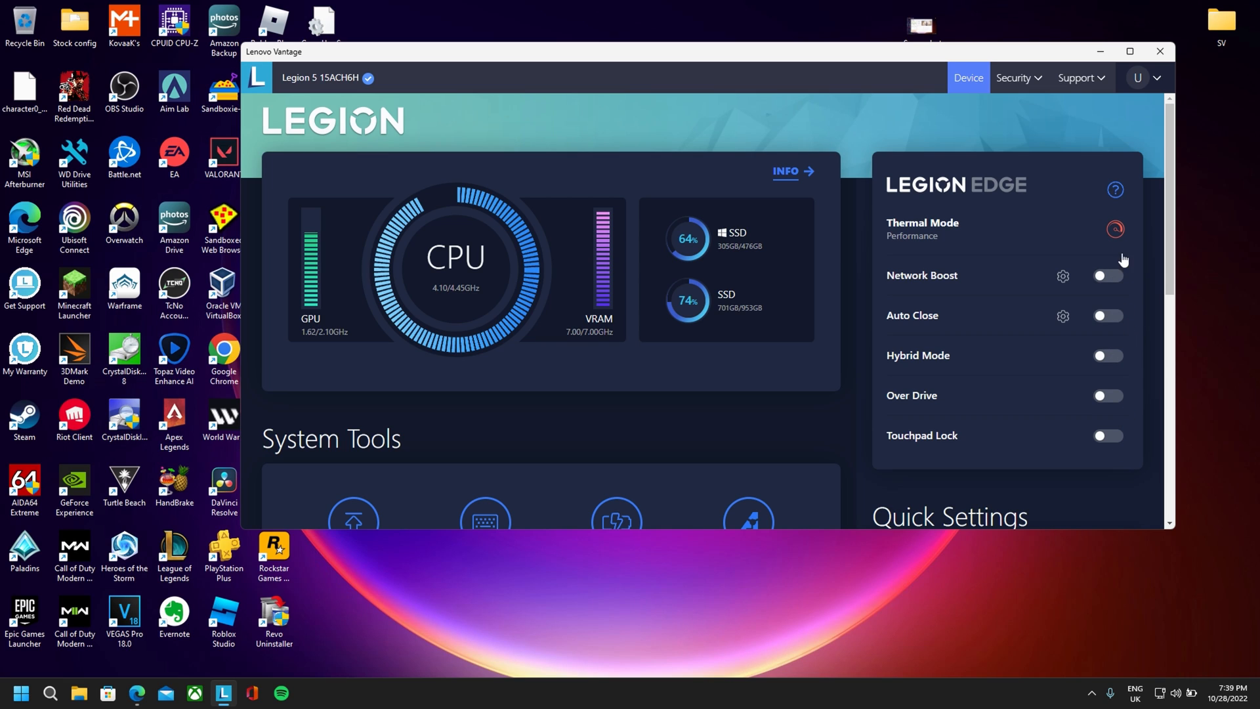
{"action": "mouse_move", "coordinate": [519, 272]}
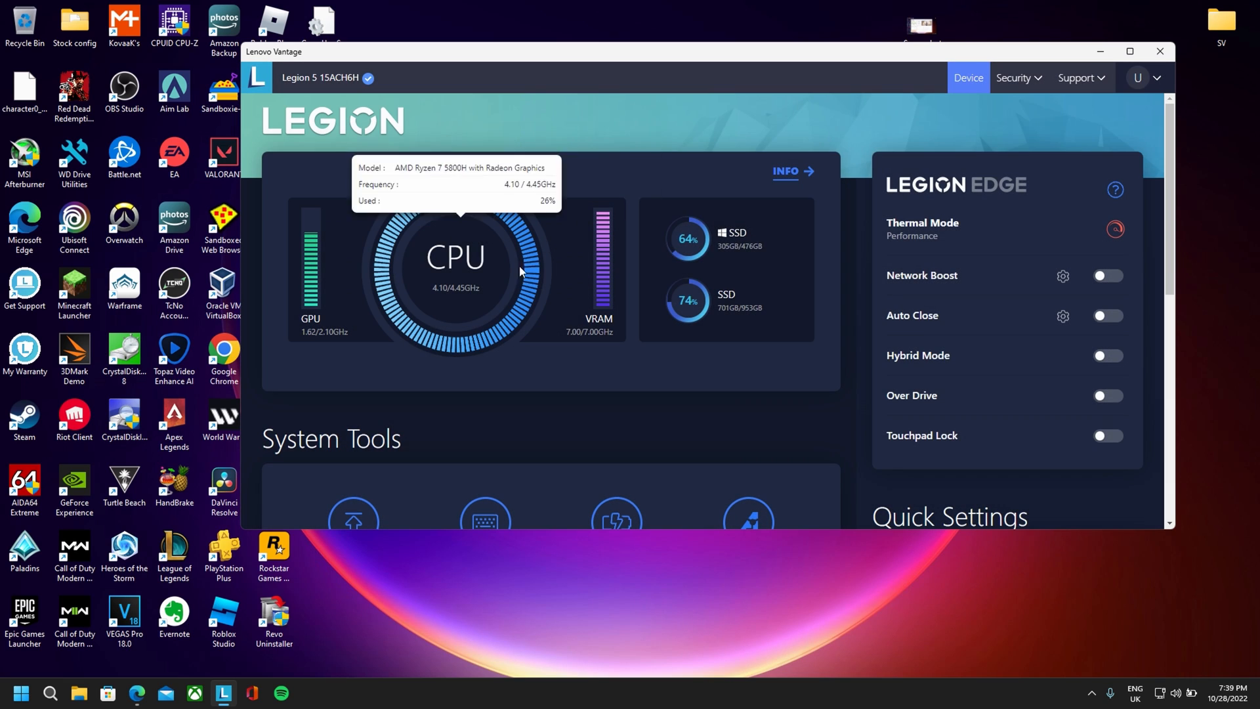
{"action": "scroll", "scroll_direction": "down", "scroll_amount": 3}
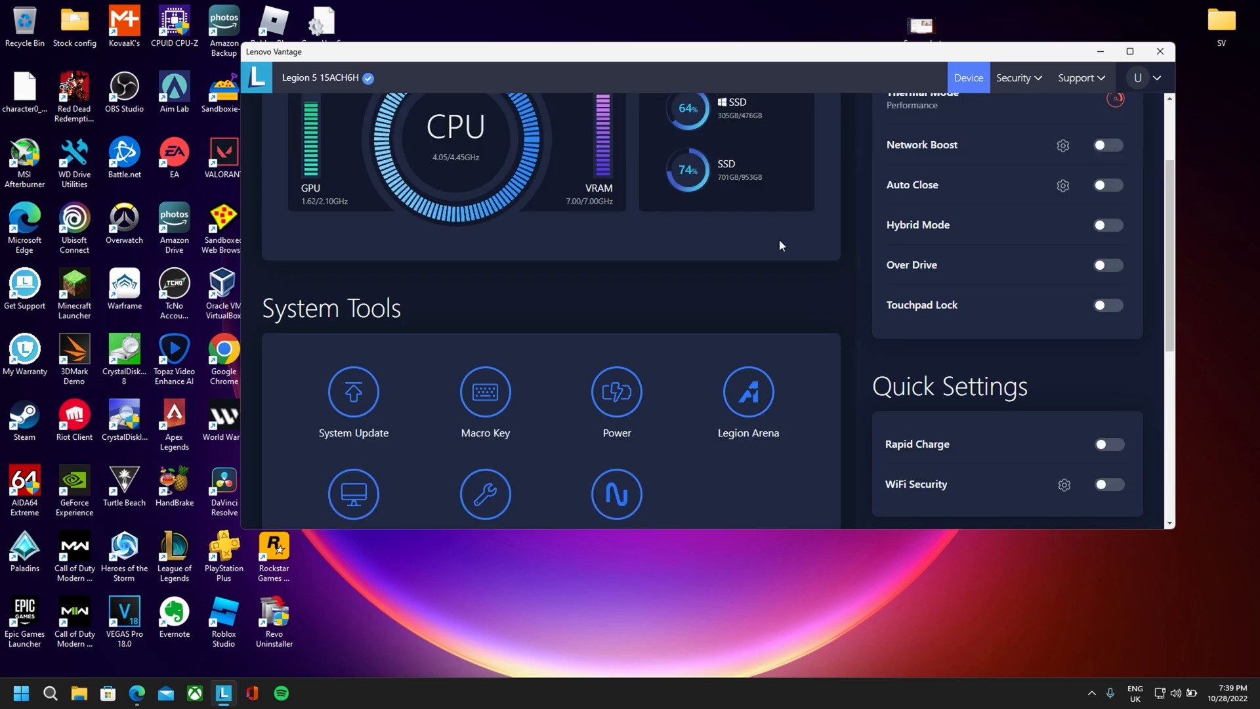
{"action": "scroll", "scroll_direction": "down", "scroll_amount": 3}
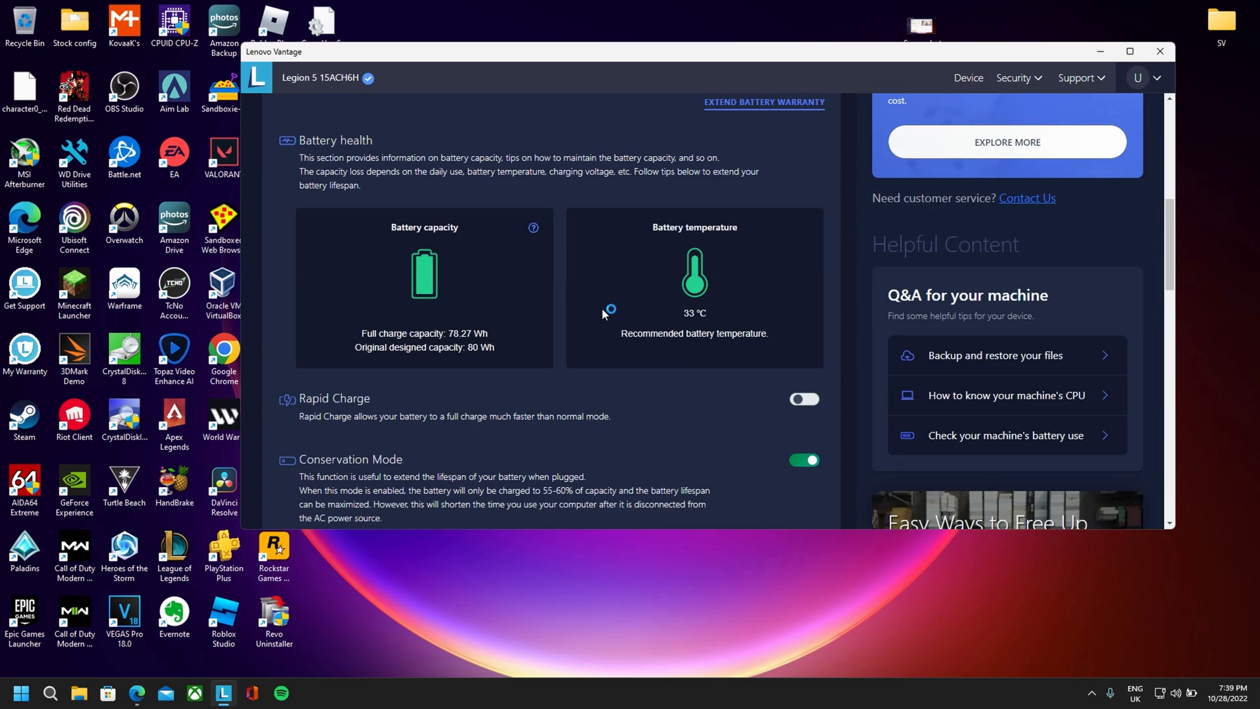
Step: Scroll through Battery health, Rapid Charge and Conservation Mode, then leave the battery page
{"action": "scroll", "scroll_direction": "down", "scroll_amount": 3}
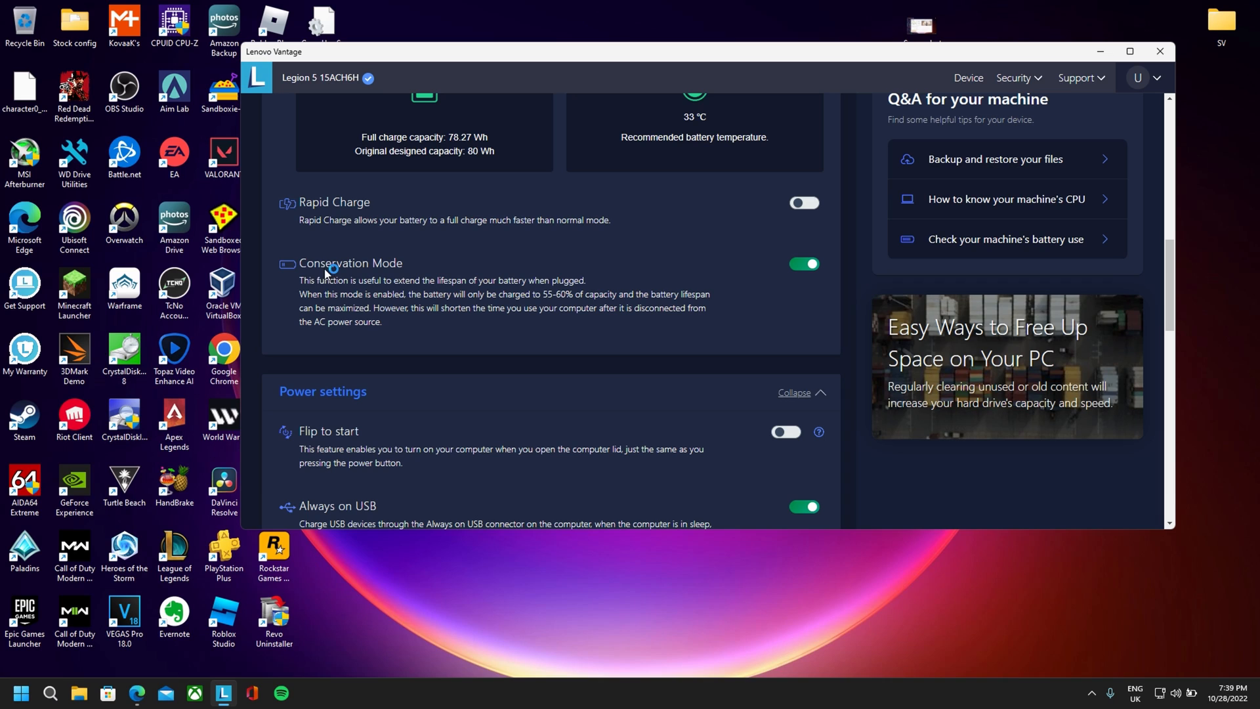
{"action": "mouse_move", "coordinate": [454, 311]}
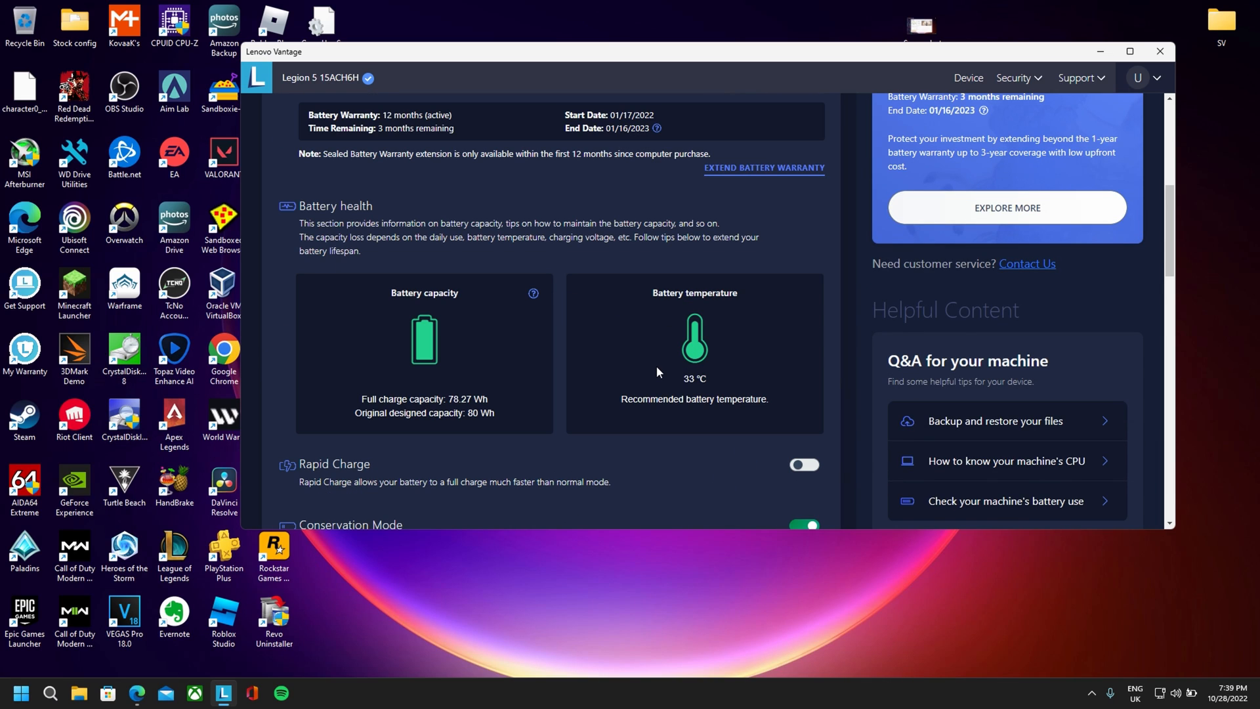
{"action": "mouse_move", "coordinate": [562, 347]}
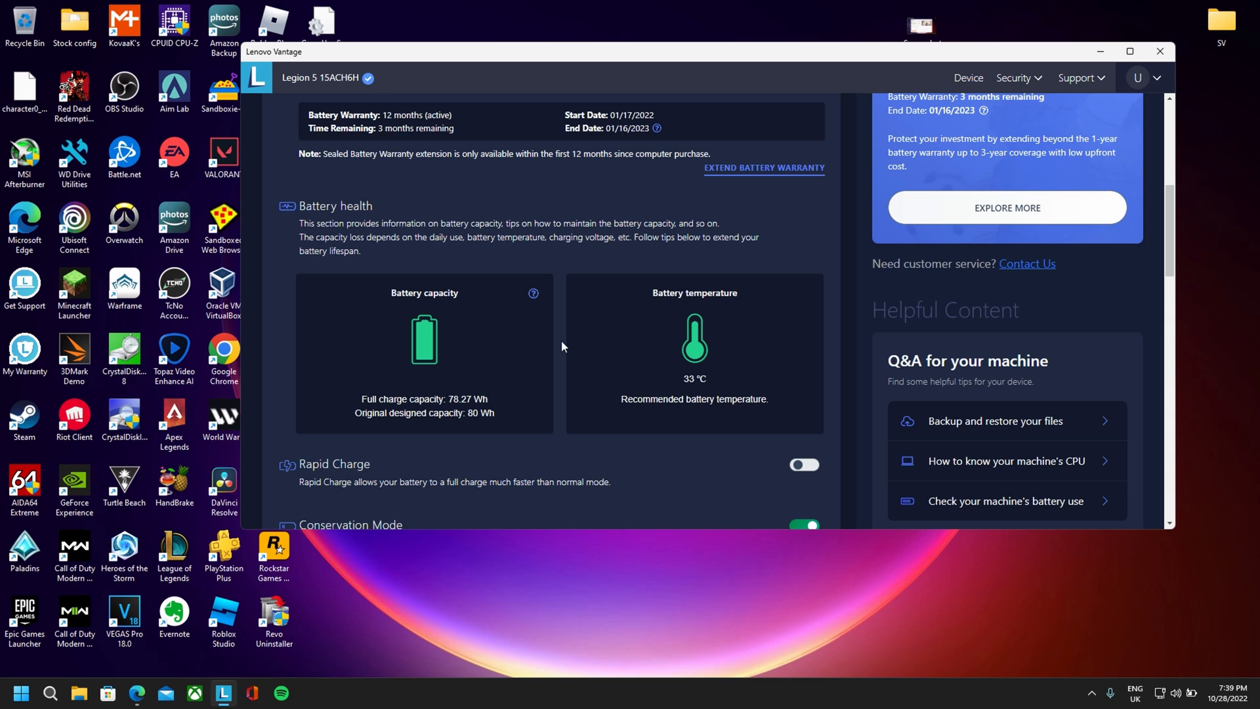
{"action": "scroll", "scroll_direction": "up", "scroll_amount": 3}
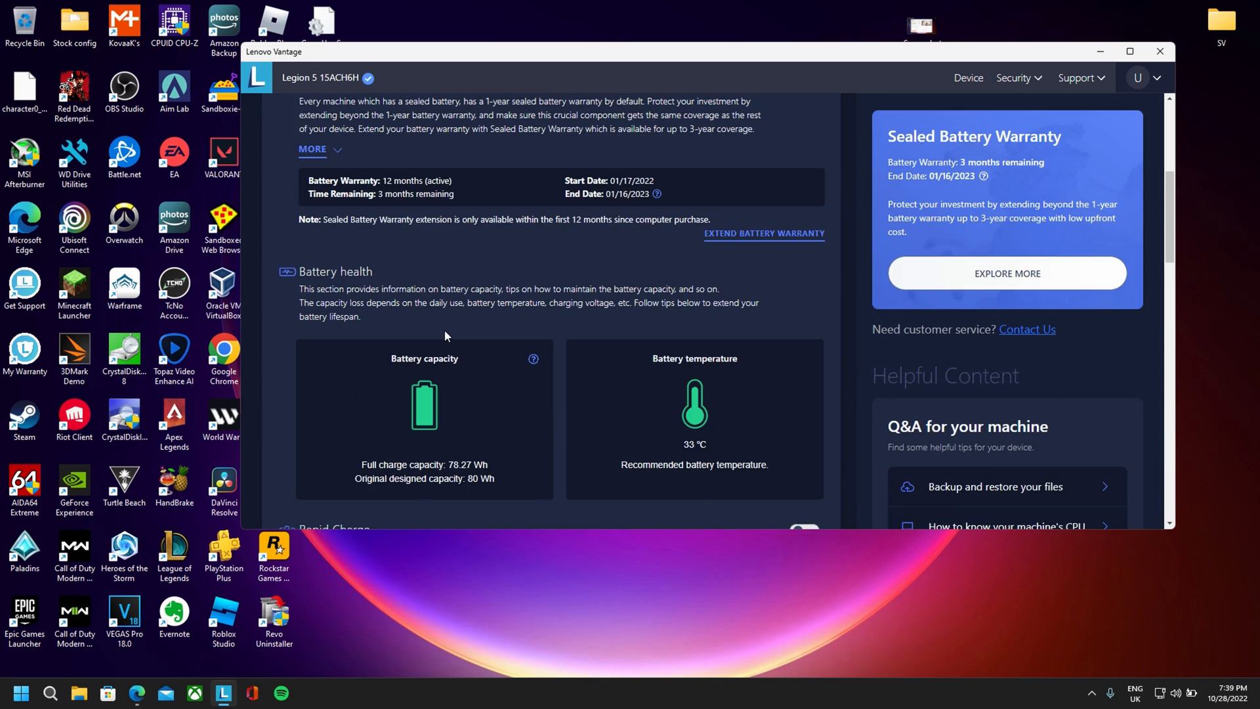
{"action": "left_click", "coordinate": [967, 79]}
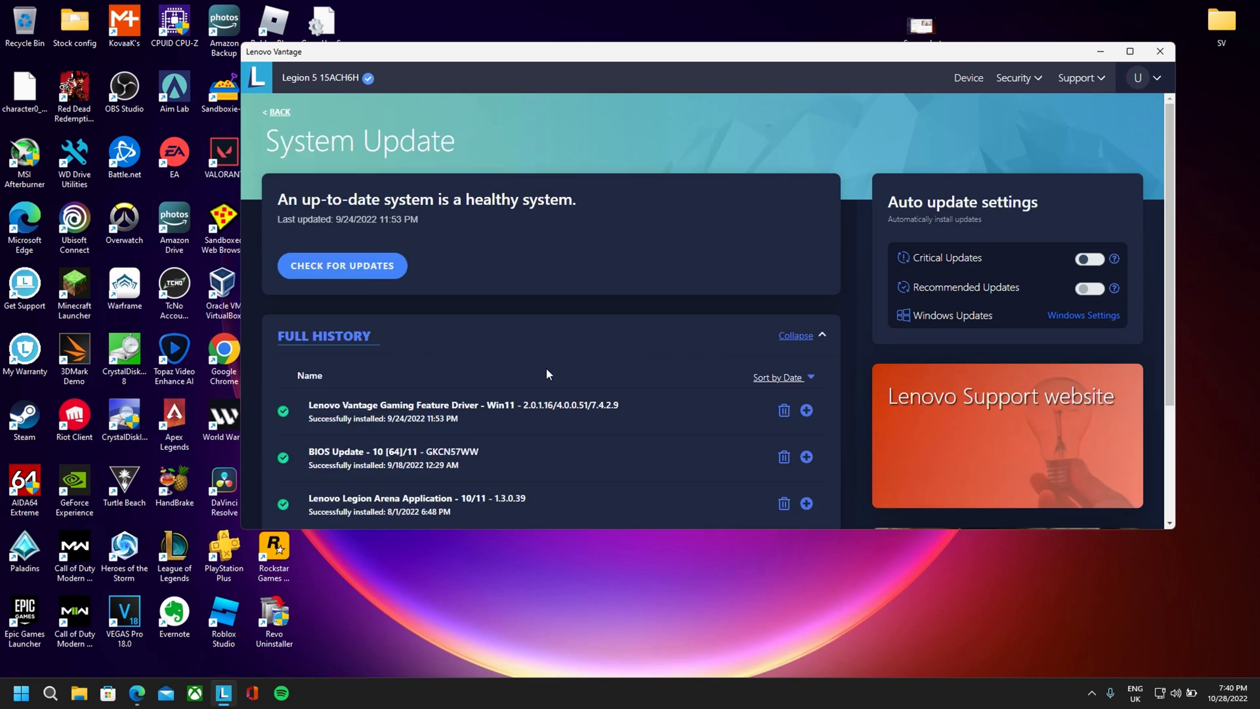
Step: Scroll through the System Update Full History list
{"action": "scroll", "scroll_direction": "down", "scroll_amount": 3}
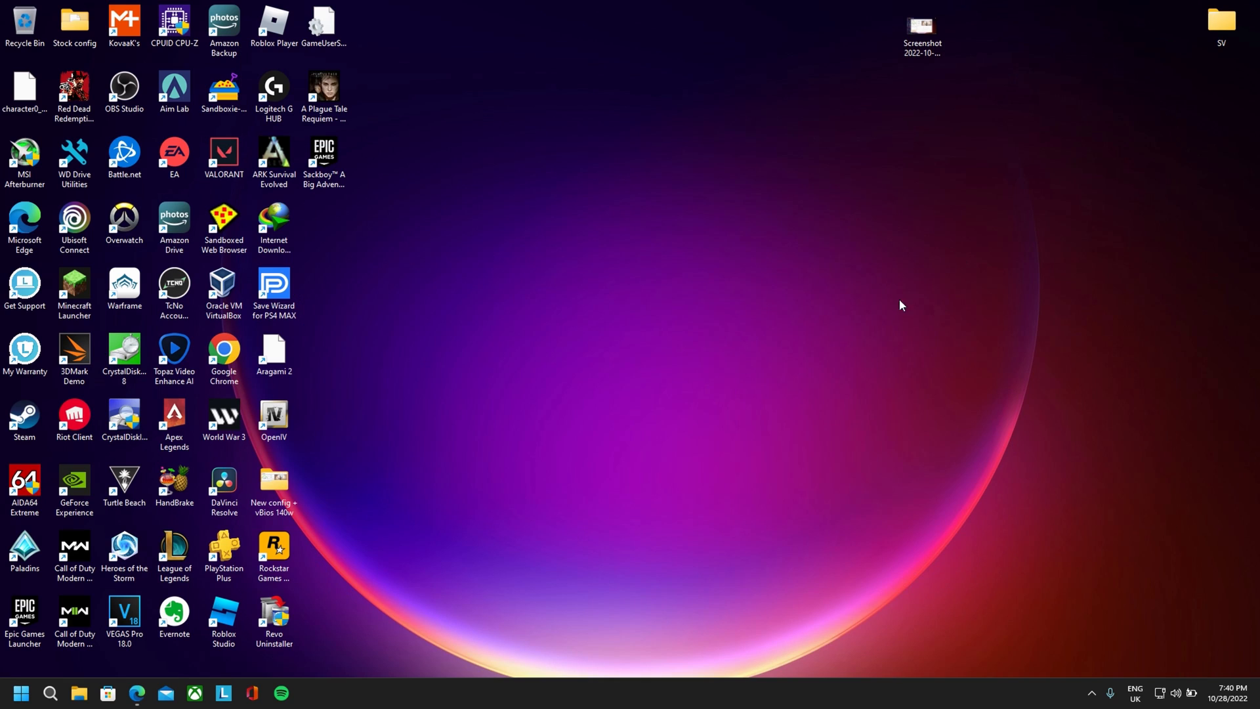
Step: Launch Microsoft Store, go to Library and start Get updates for installed apps
{"action": "left_click", "coordinate": [107, 693]}
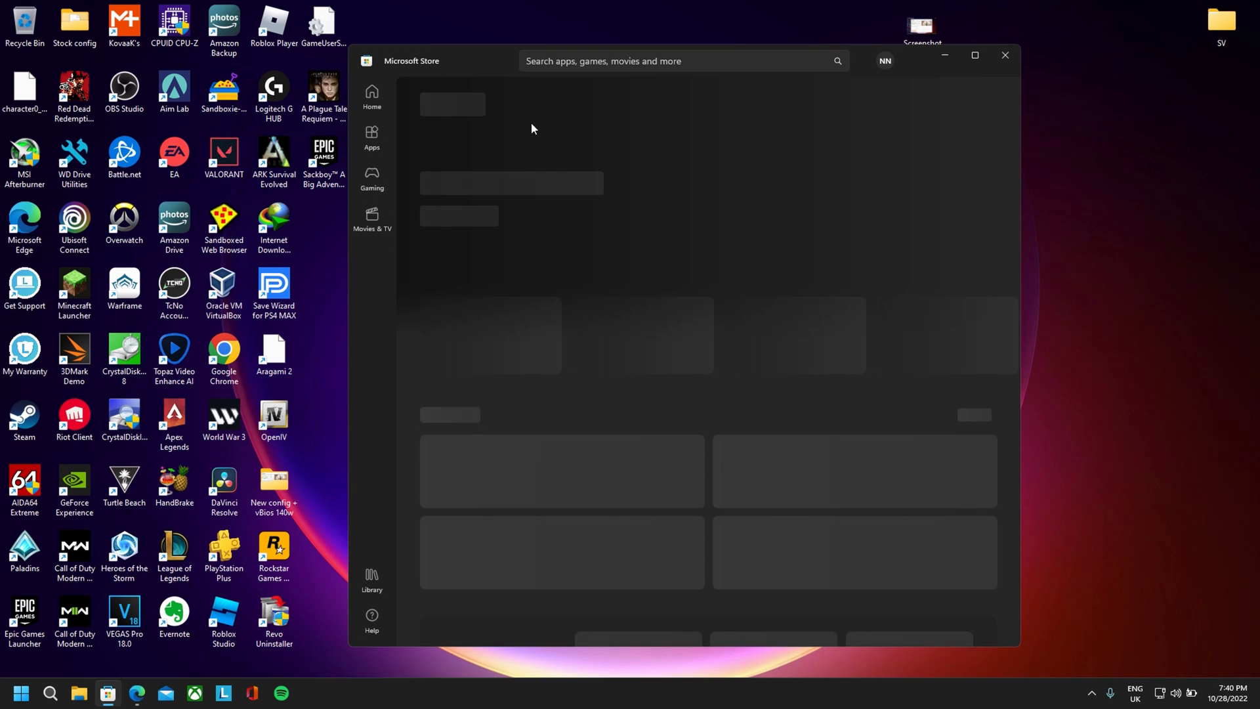
{"action": "left_click", "coordinate": [372, 579]}
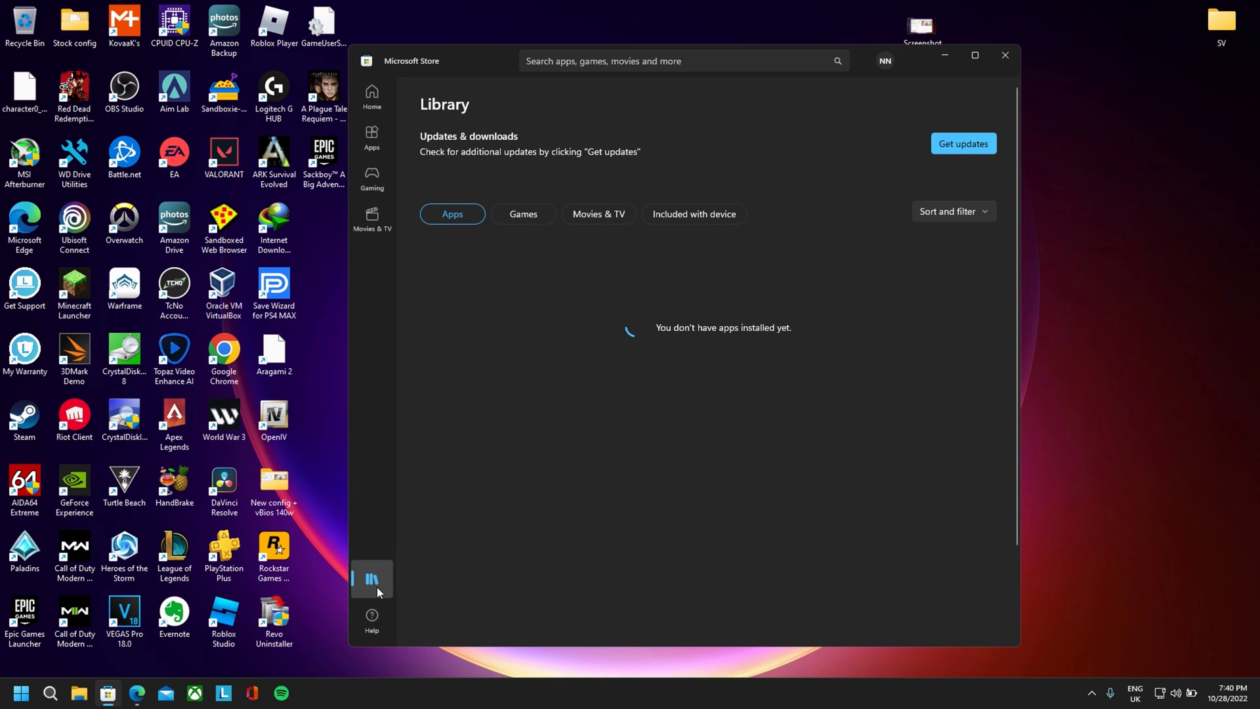
{"action": "left_click", "coordinate": [962, 143]}
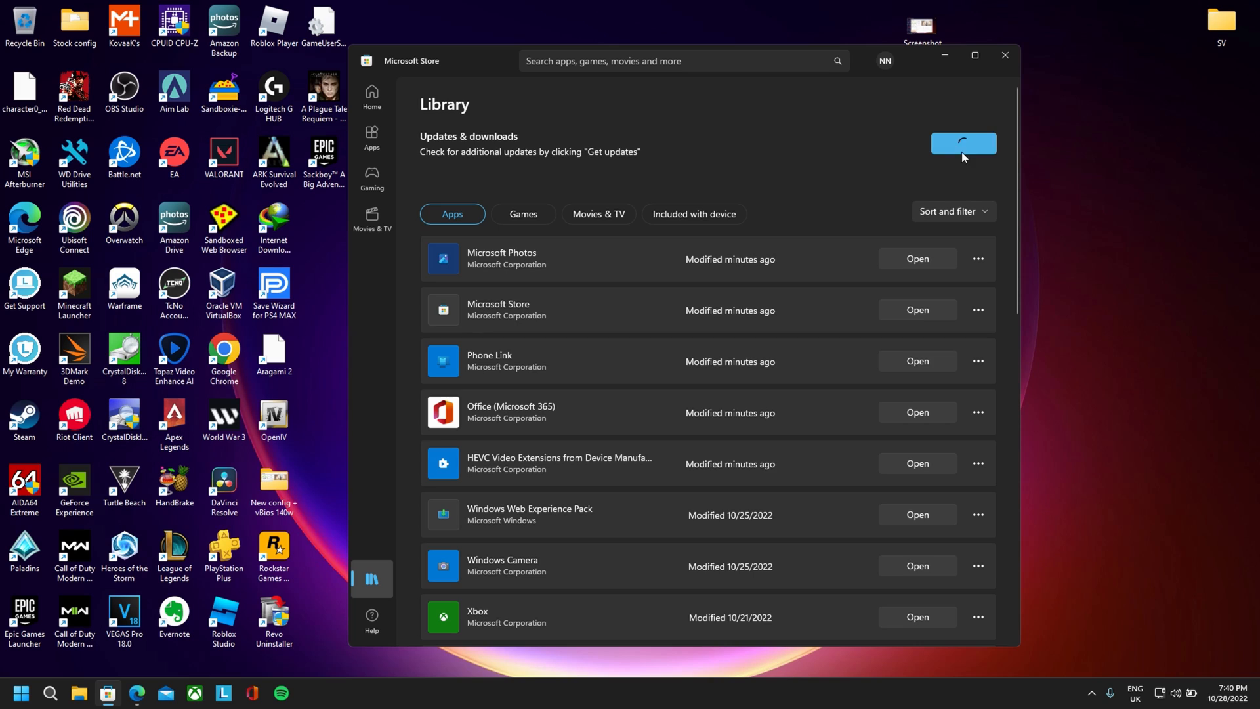
{"action": "scroll", "scroll_direction": "down", "scroll_amount": 3}
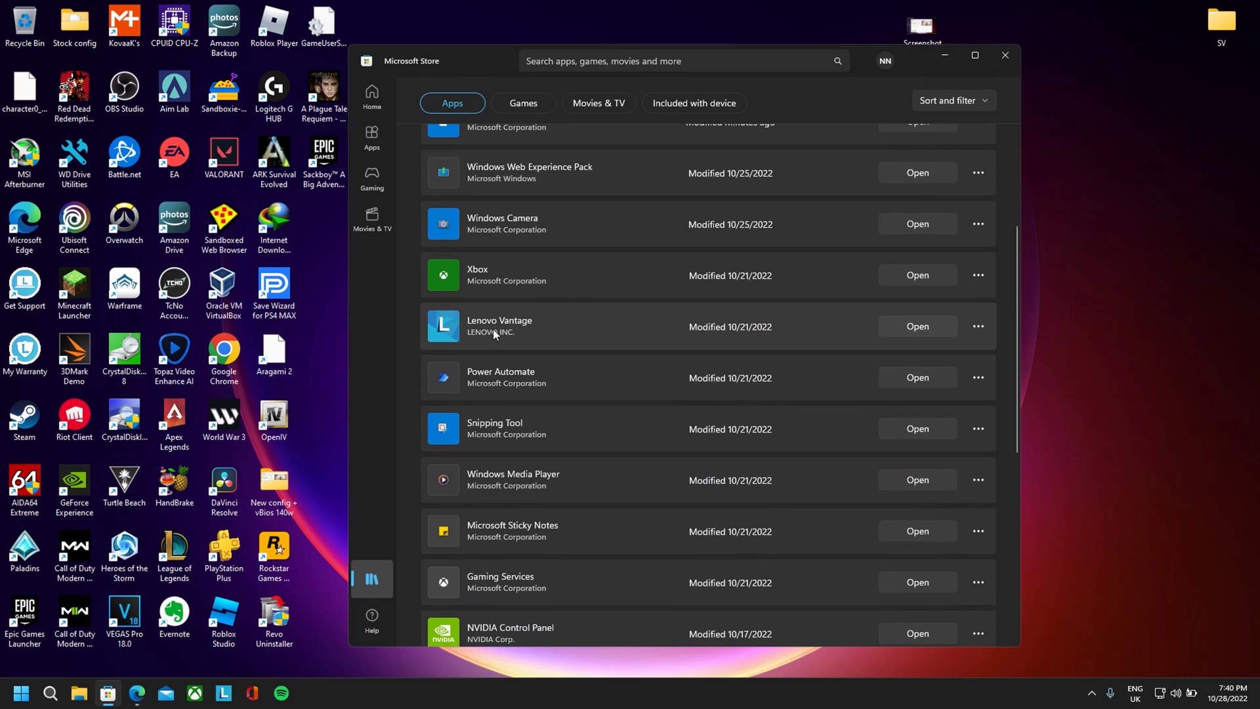
{"action": "scroll", "scroll_direction": "down", "scroll_amount": 3}
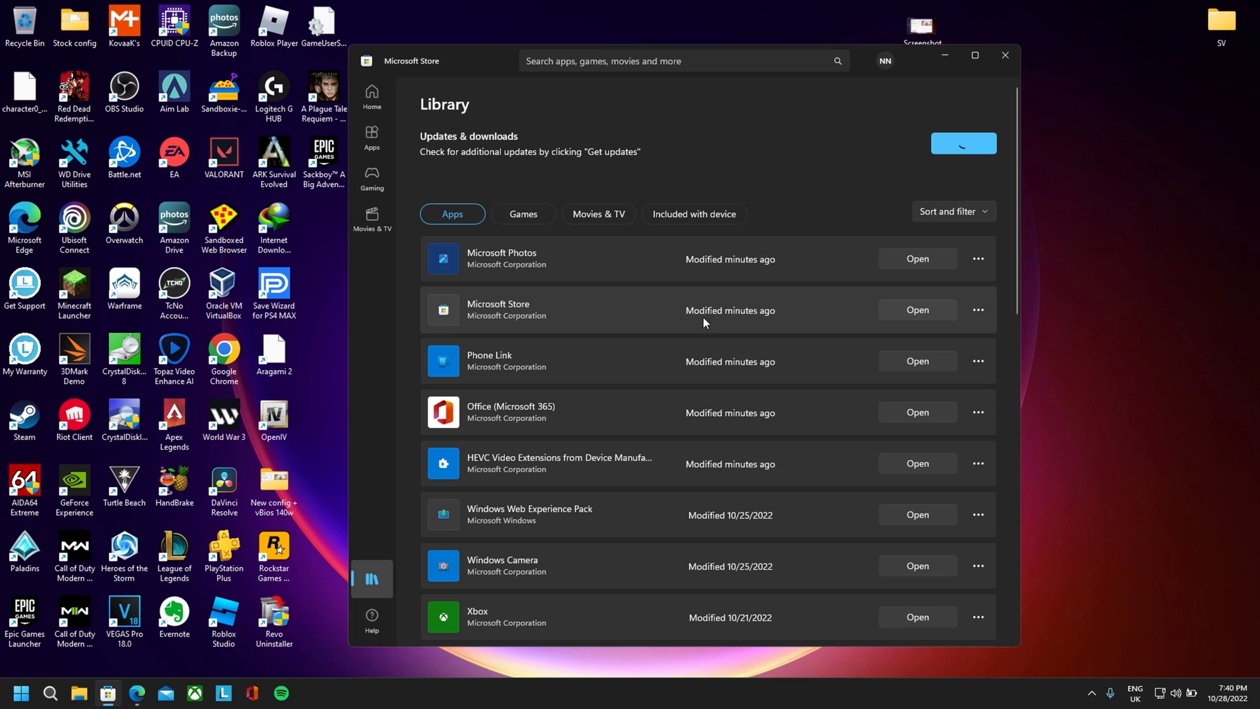
{"action": "mouse_move", "coordinate": [948, 179]}
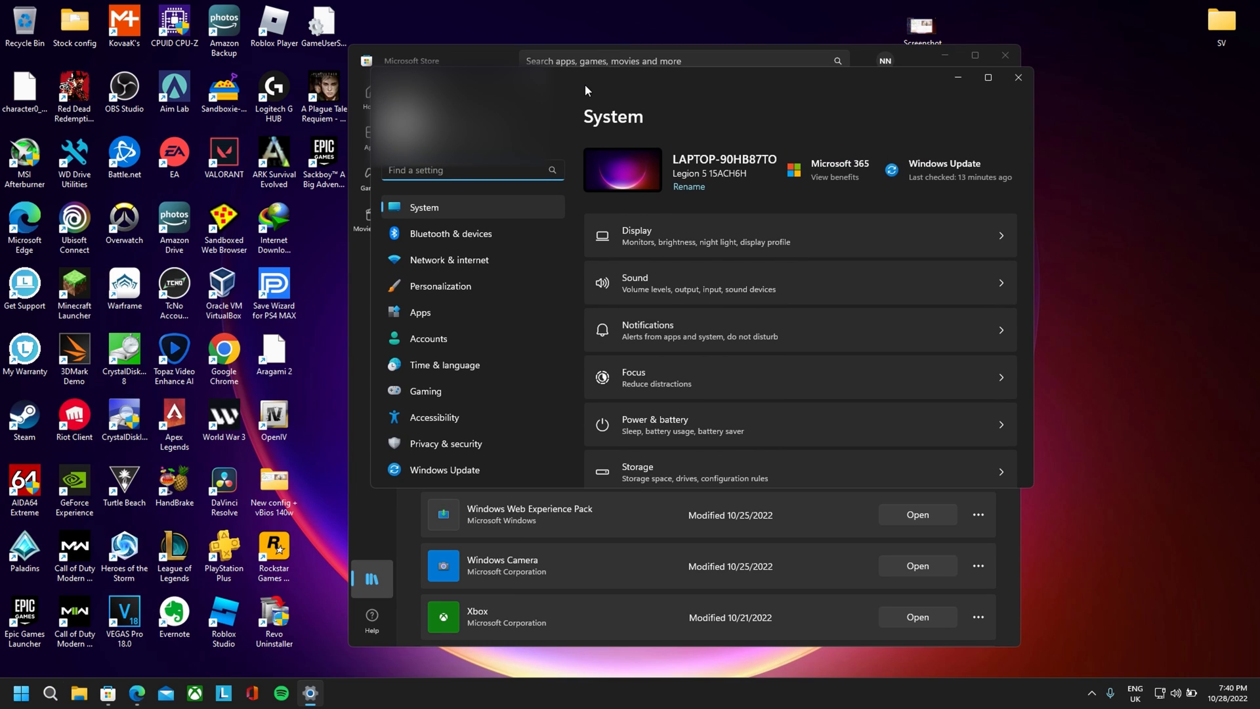
{"action": "mouse_move", "coordinate": [452, 416]}
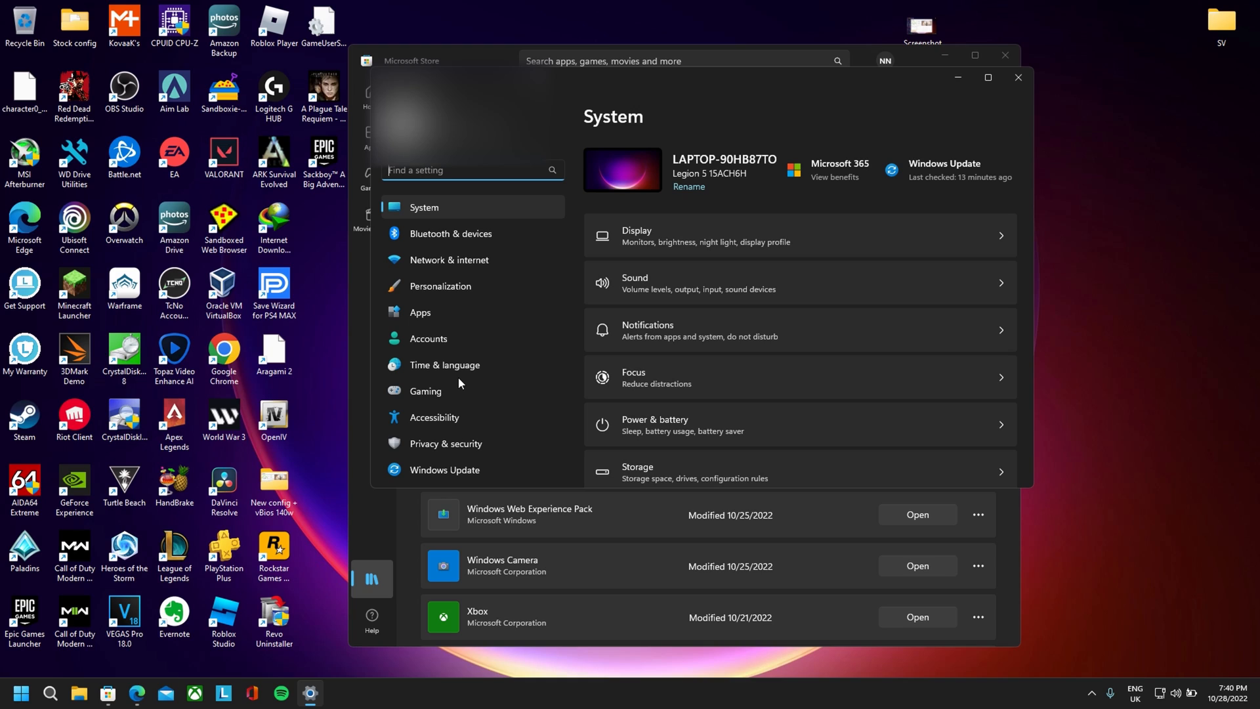
{"action": "mouse_move", "coordinate": [681, 35]}
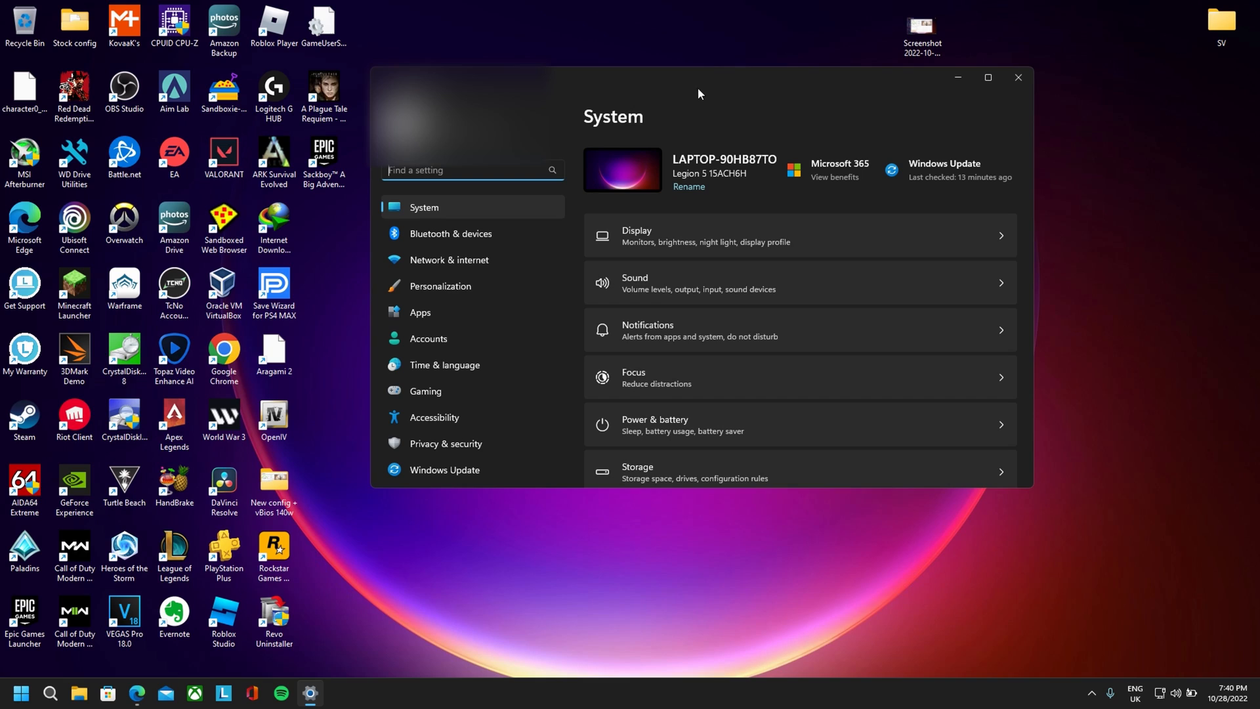
Step: Go through the Xbox Game Bar and Captures settings, adjusting the recording options
{"action": "left_click", "coordinate": [425, 390]}
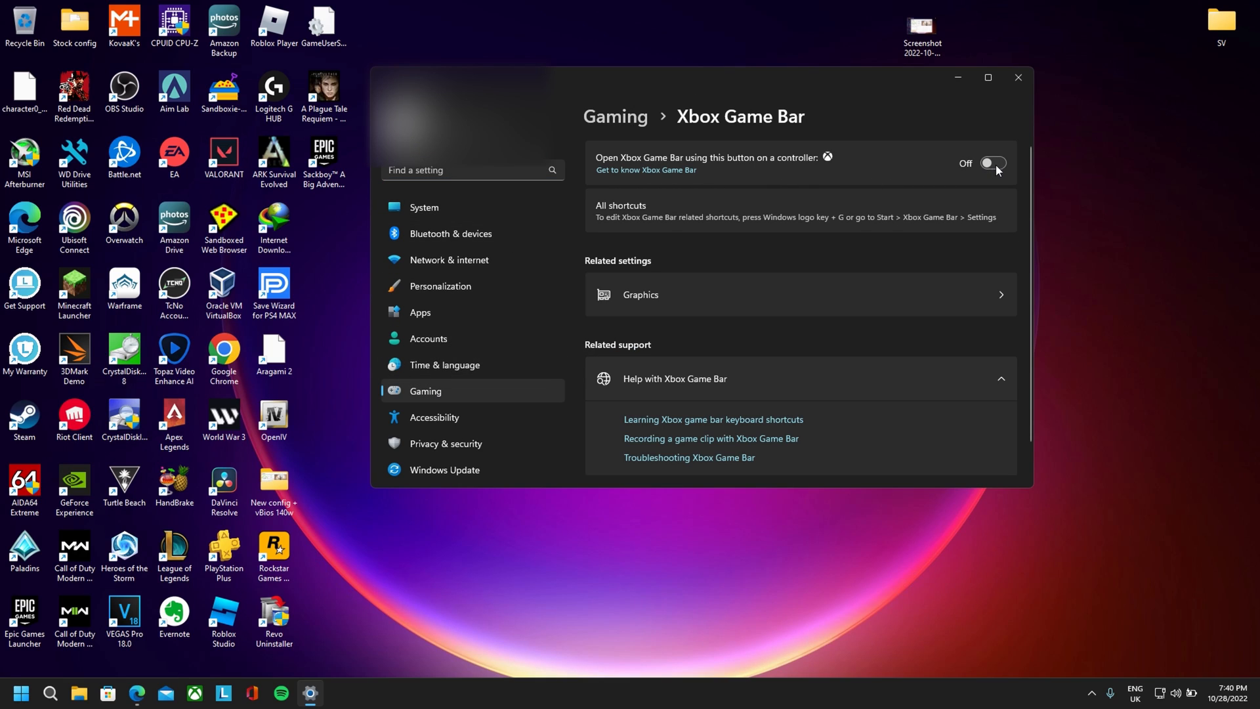
{"action": "scroll", "scroll_direction": "down", "scroll_amount": 3}
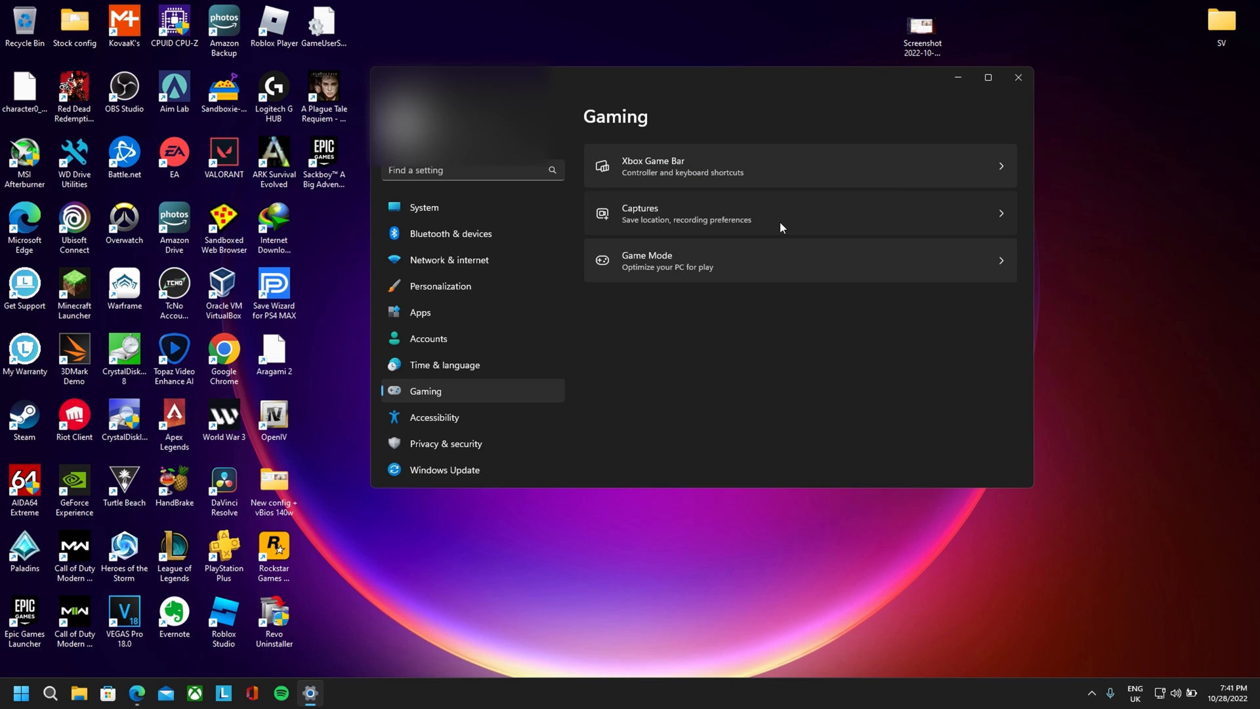
{"action": "left_click", "coordinate": [800, 212]}
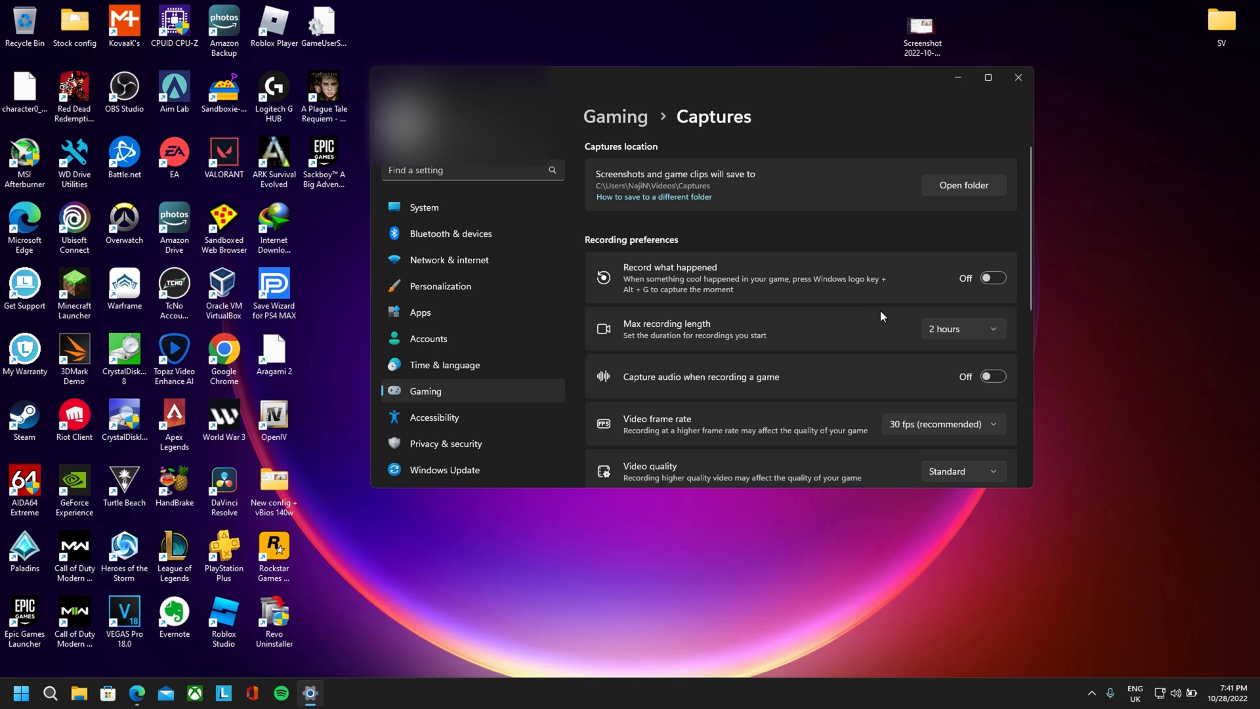
{"action": "left_click", "coordinate": [615, 117]}
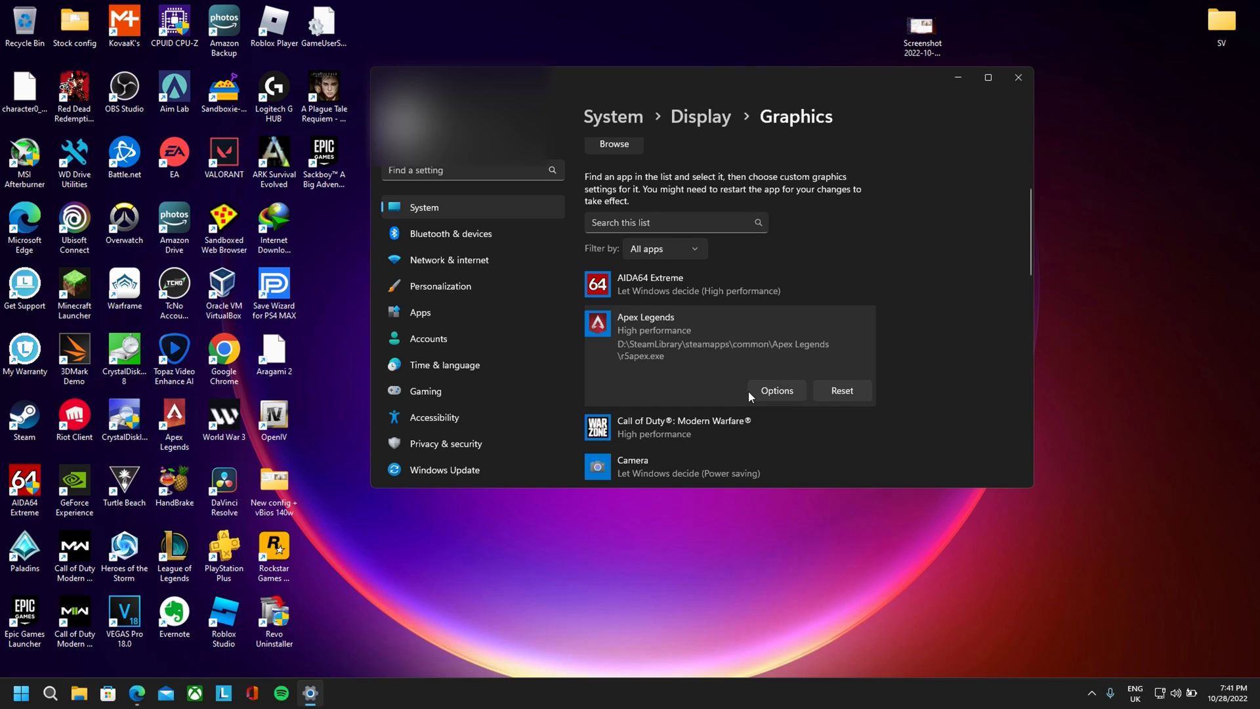
Step: Check a game's graphics Options, cancel, and open Change default graphics settings
{"action": "scroll", "scroll_direction": "down", "scroll_amount": 3}
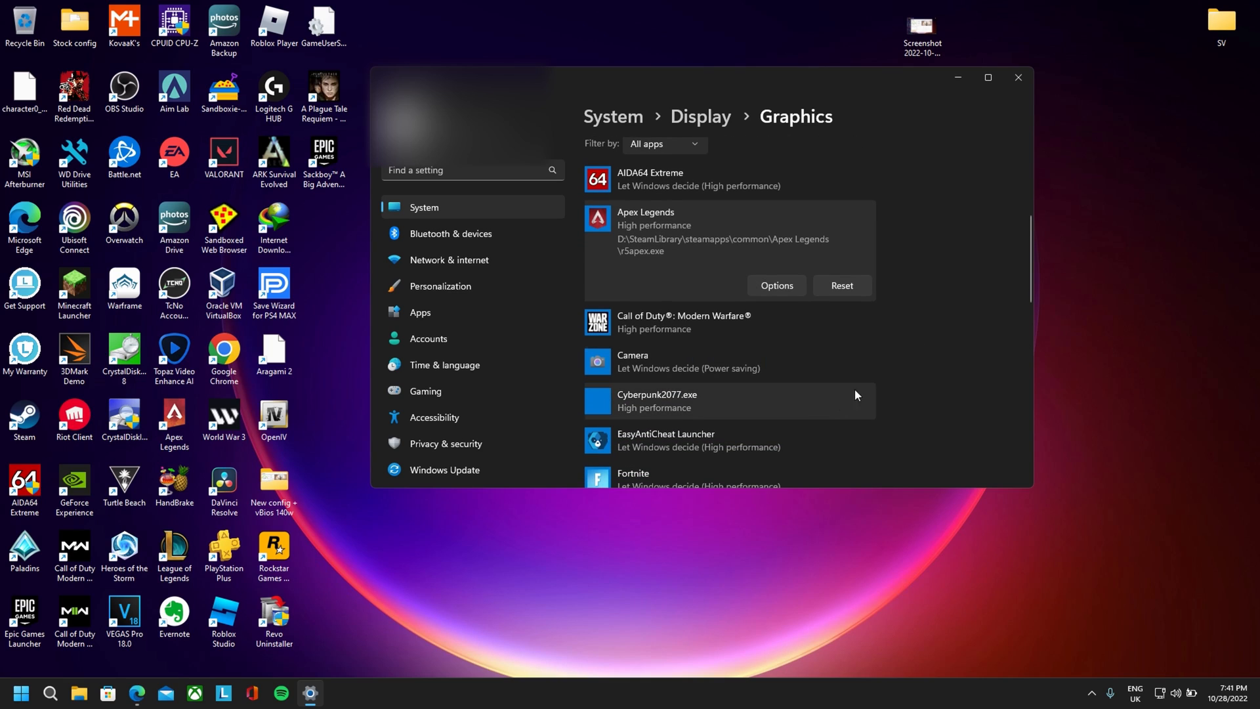
{"action": "scroll", "scroll_direction": "down", "scroll_amount": 3}
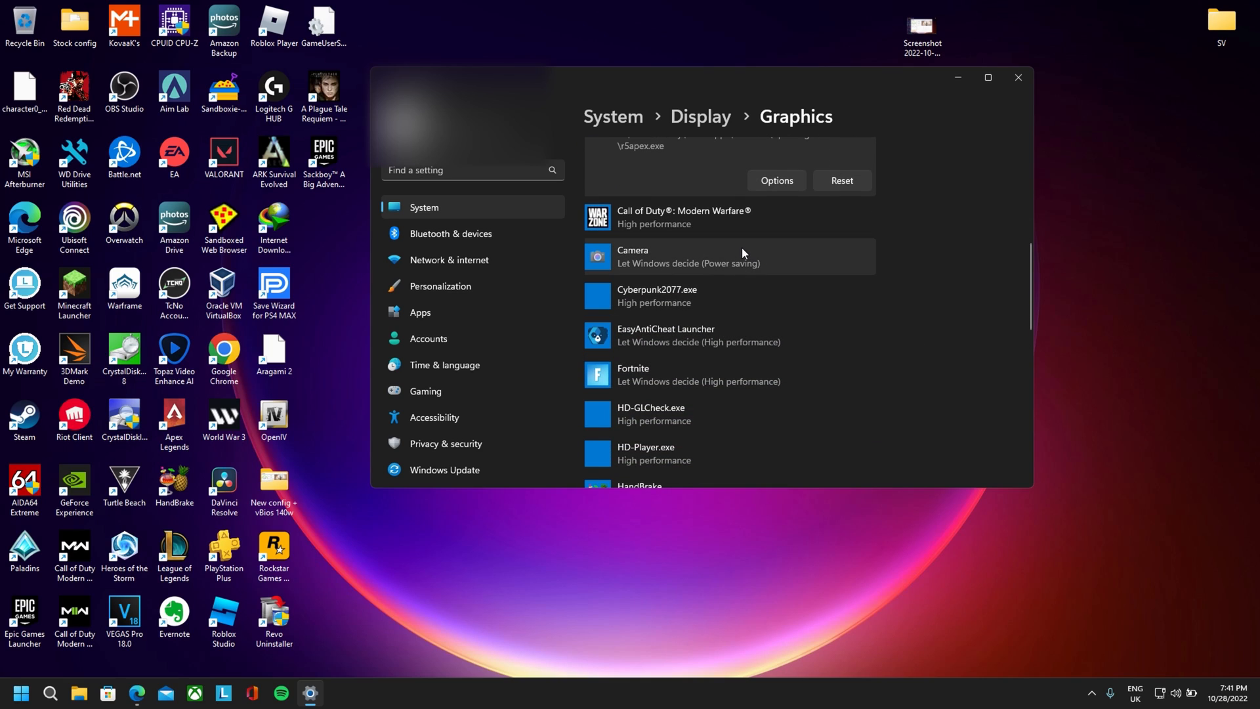
{"action": "left_click", "coordinate": [776, 180]}
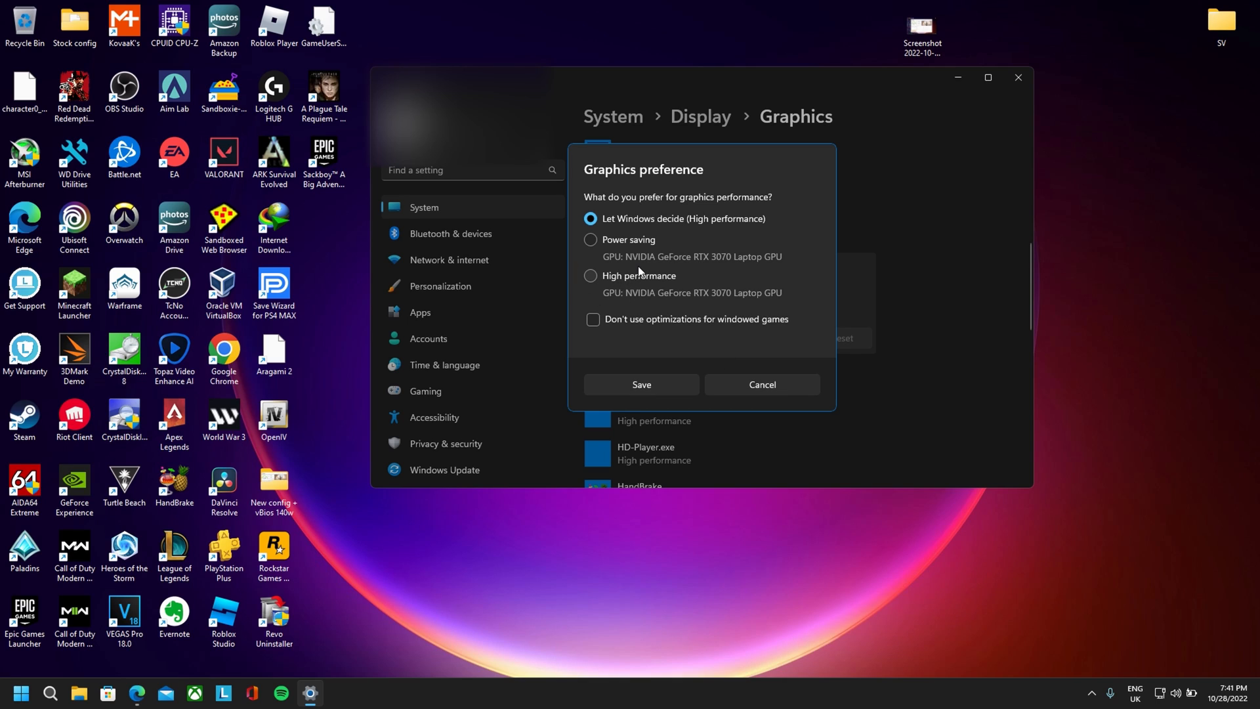
{"action": "left_click", "coordinate": [762, 383]}
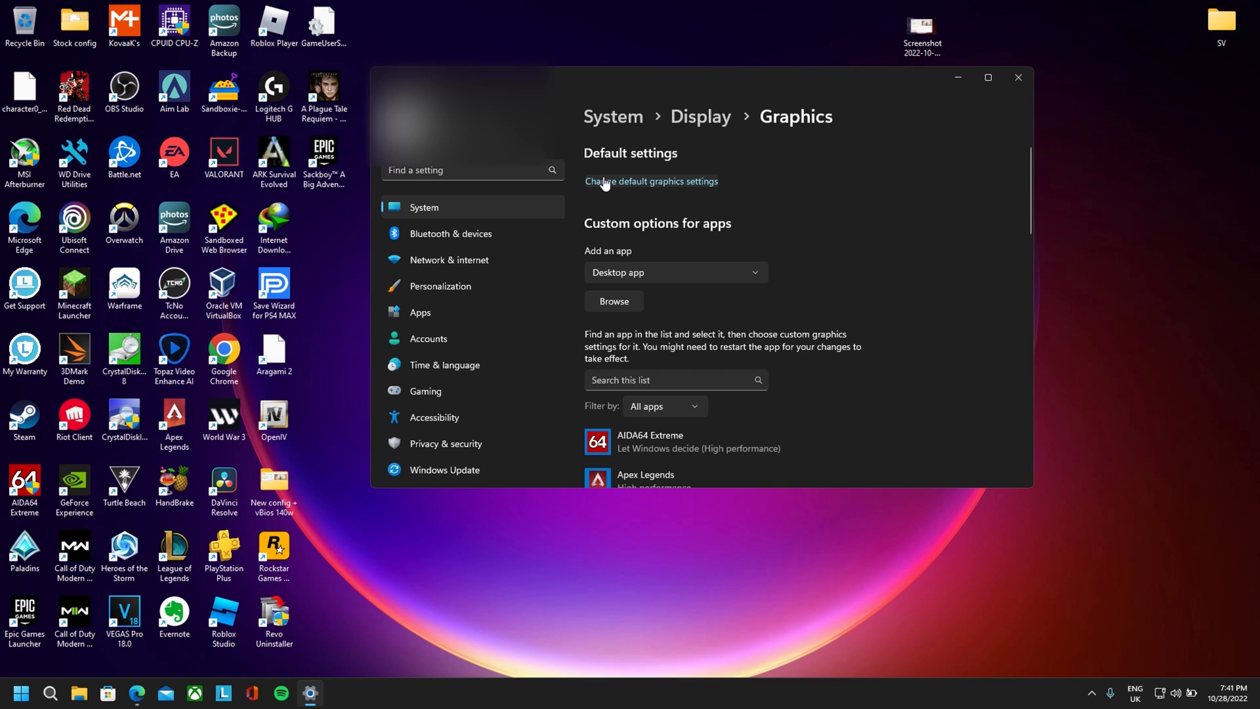
{"action": "left_click", "coordinate": [650, 181]}
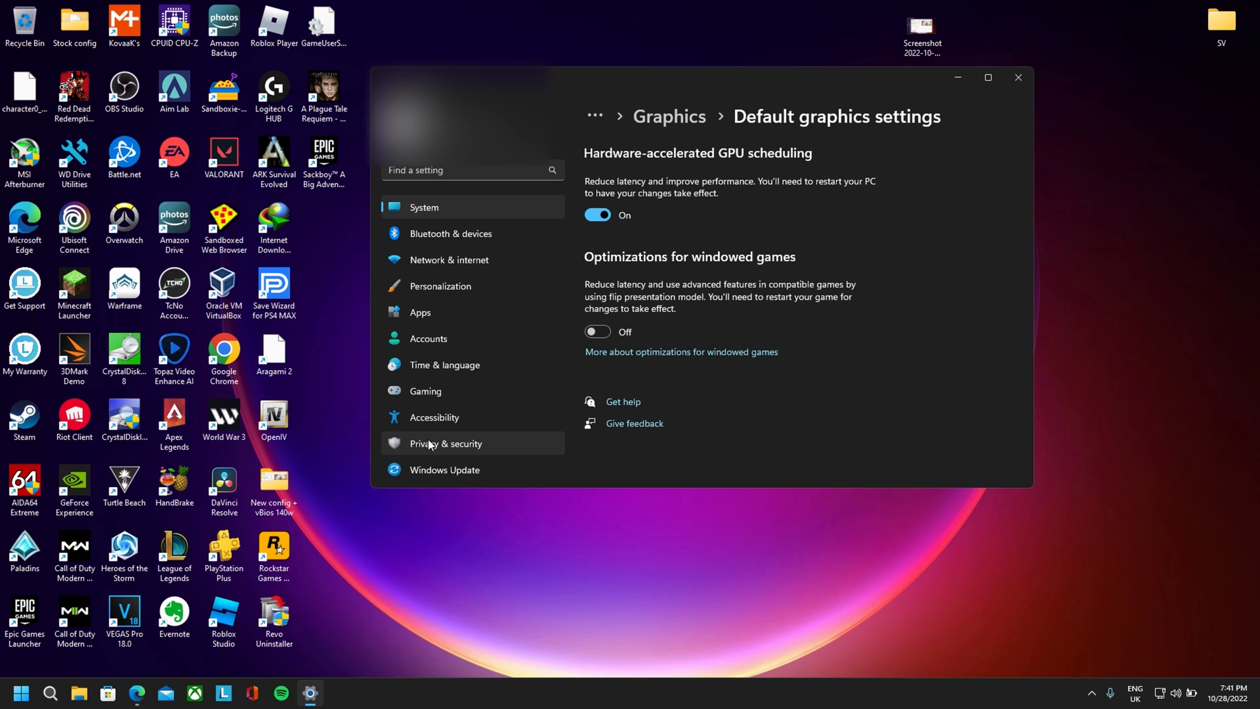
Step: View Windows Update, which reports the system up to date, then close Settings
{"action": "left_click", "coordinate": [445, 469]}
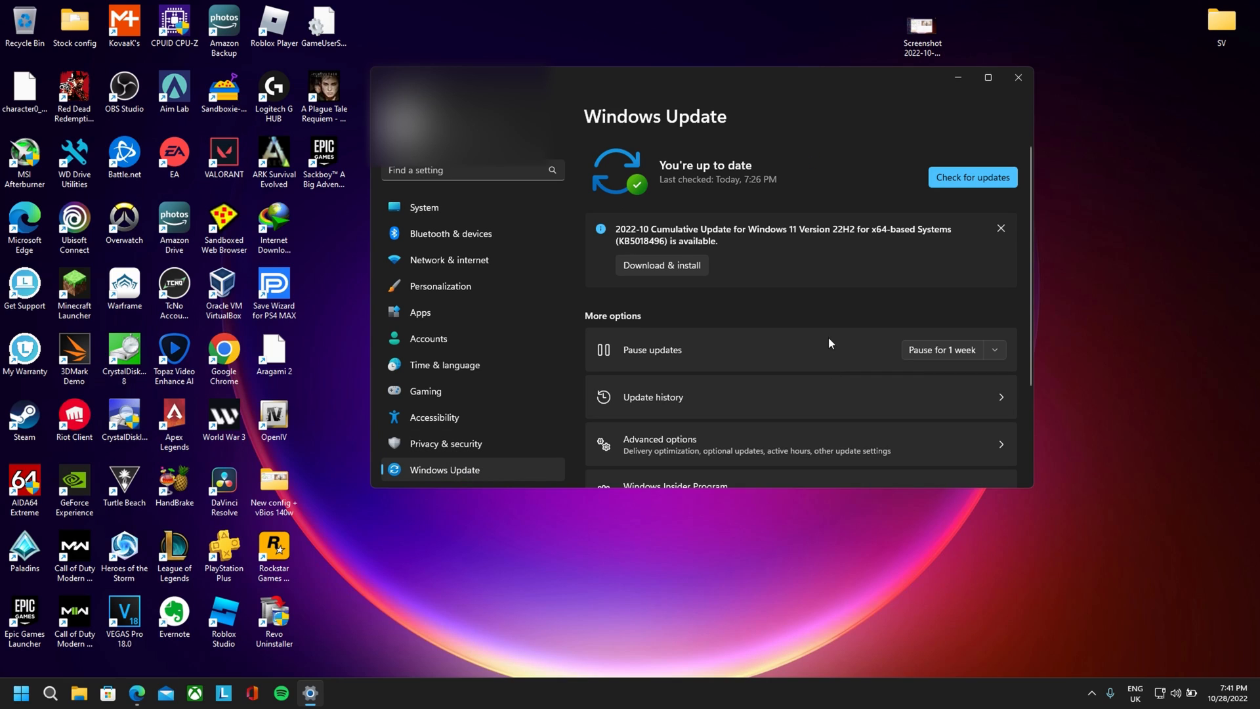
{"action": "mouse_move", "coordinate": [841, 284]}
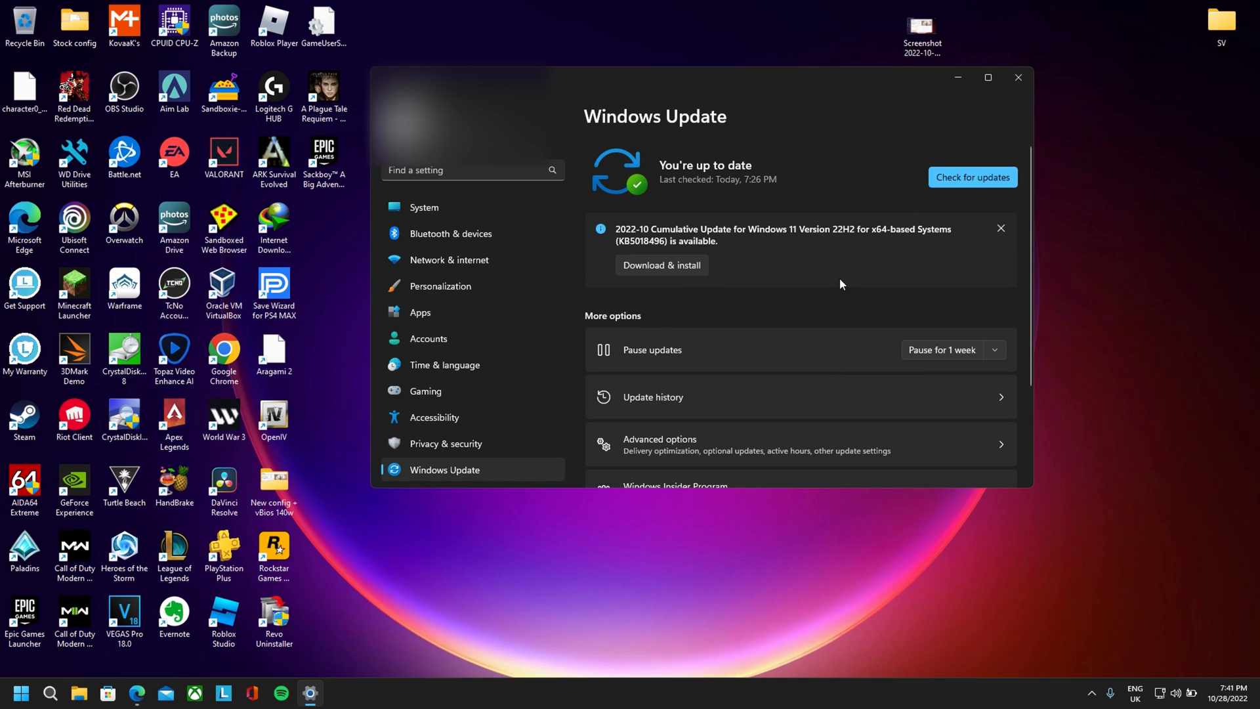
{"action": "mouse_move", "coordinate": [783, 185]}
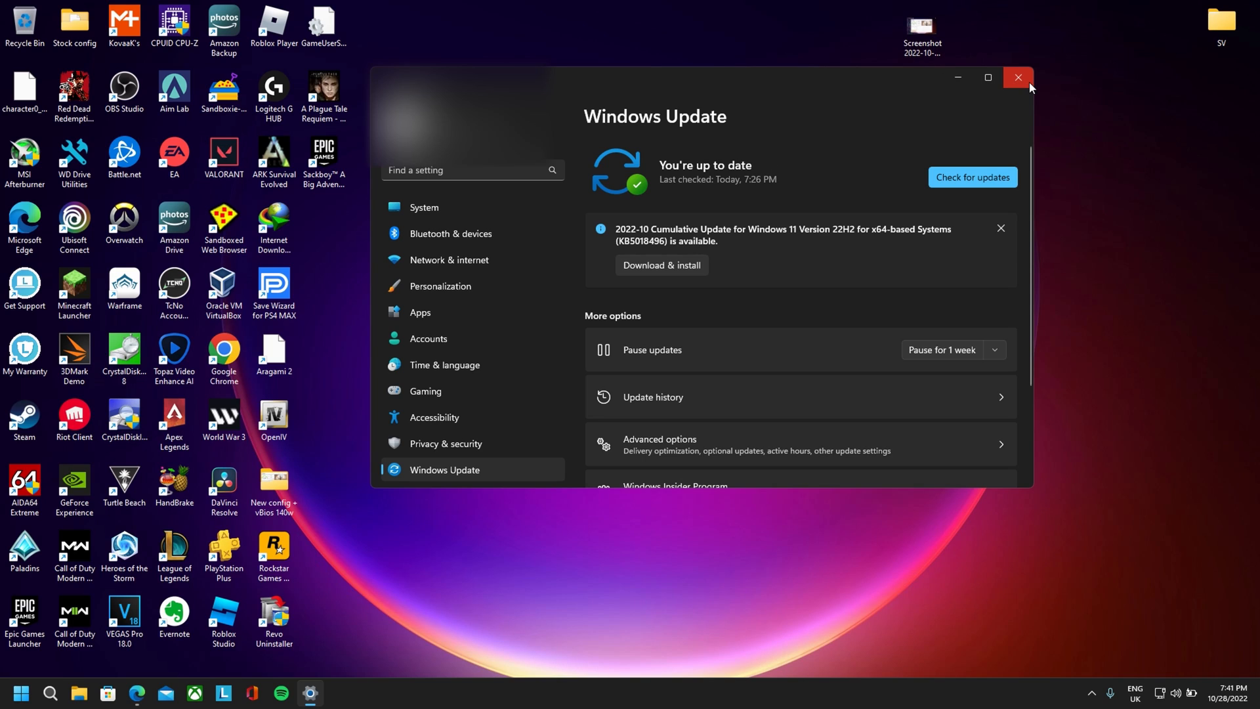
{"action": "left_click", "coordinate": [1018, 78]}
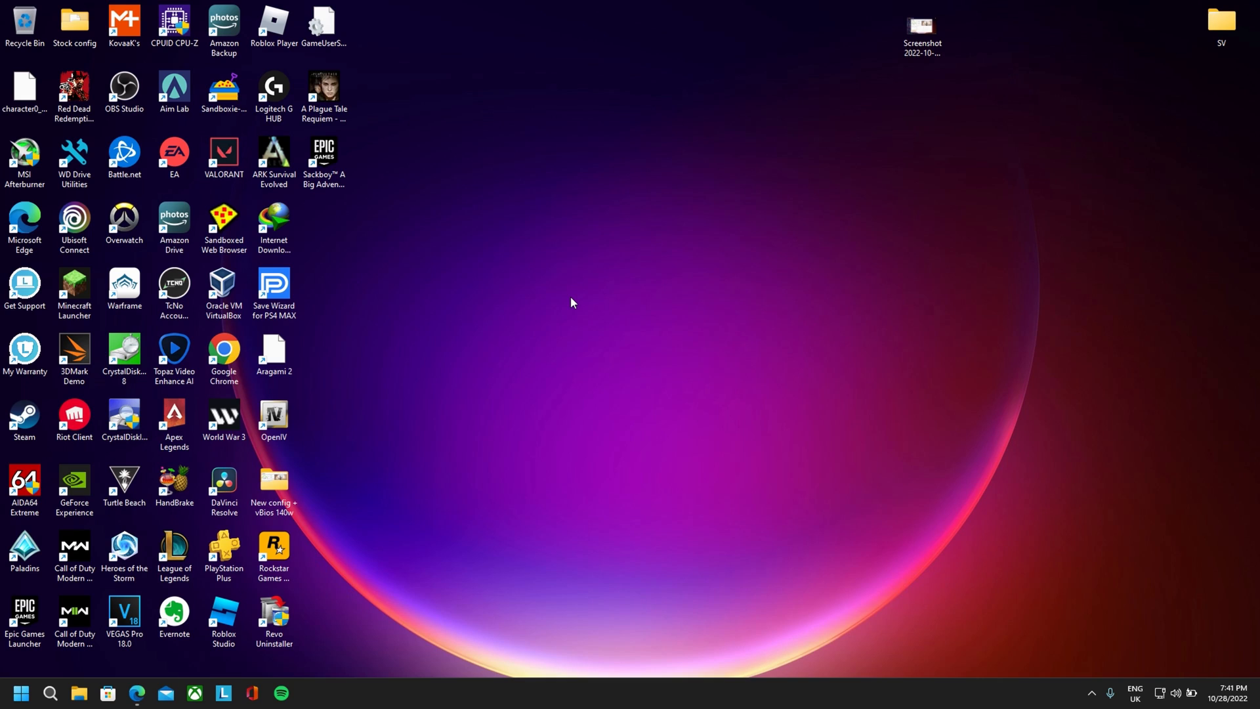
{"action": "left_click", "coordinate": [173, 291]}
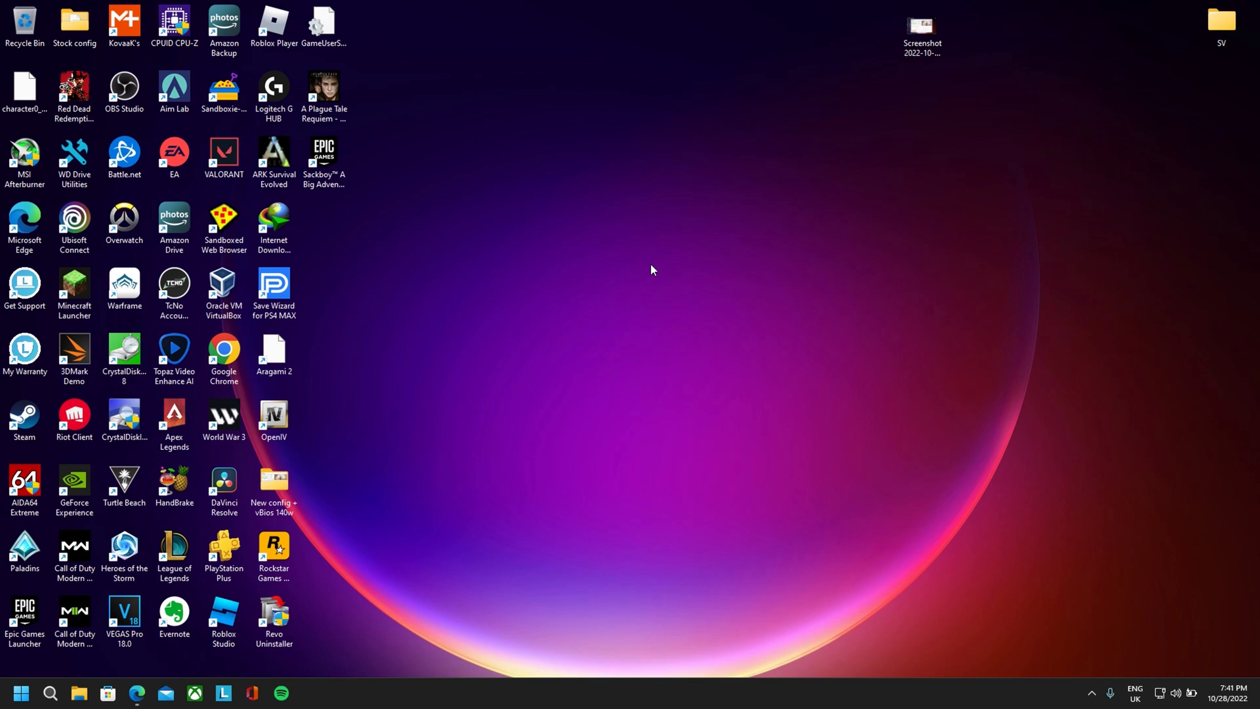
{"action": "double_click", "coordinate": [921, 31]}
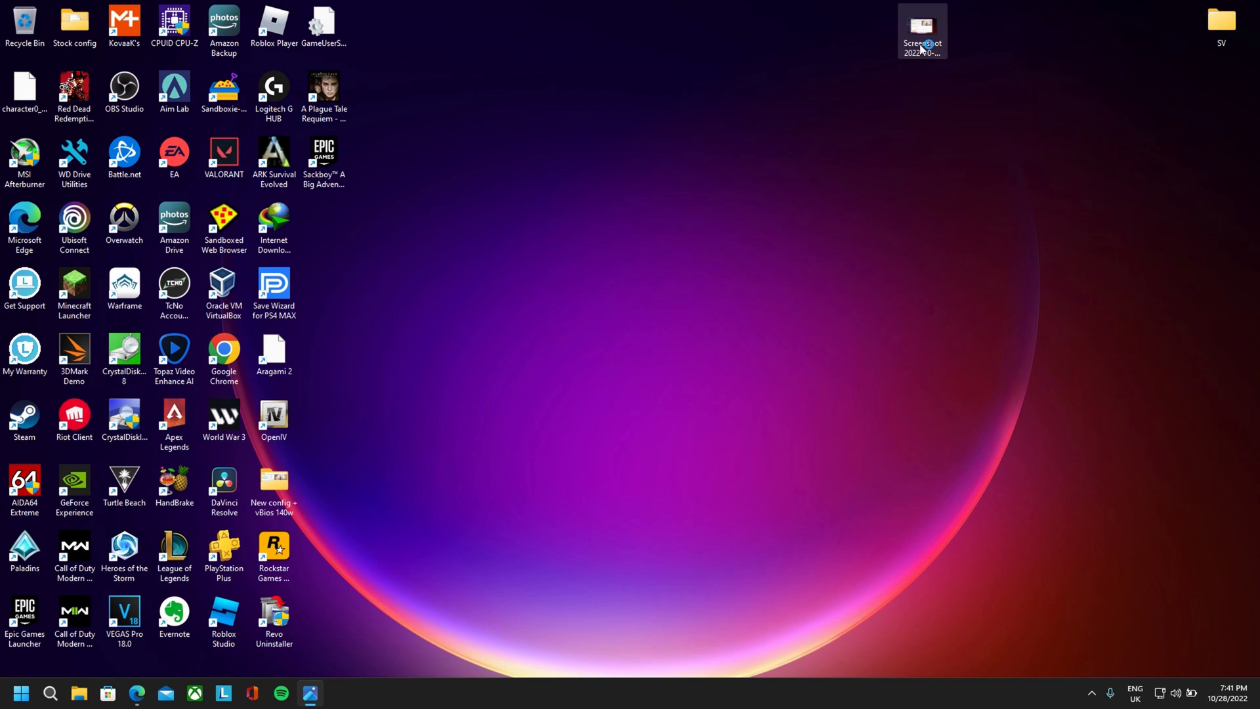
Step: Open the 3DMark Time Spy screenshot showing the 10,657 score
{"action": "double_click", "coordinate": [921, 28]}
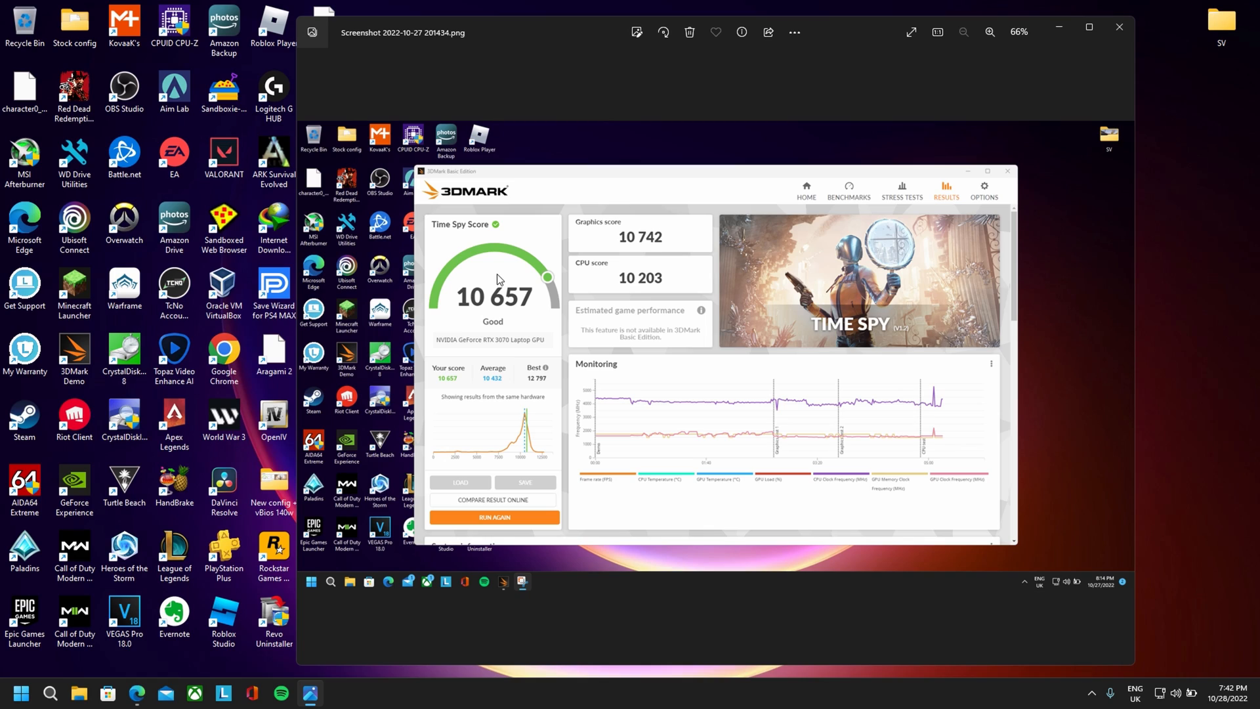
{"action": "mouse_move", "coordinate": [500, 387]}
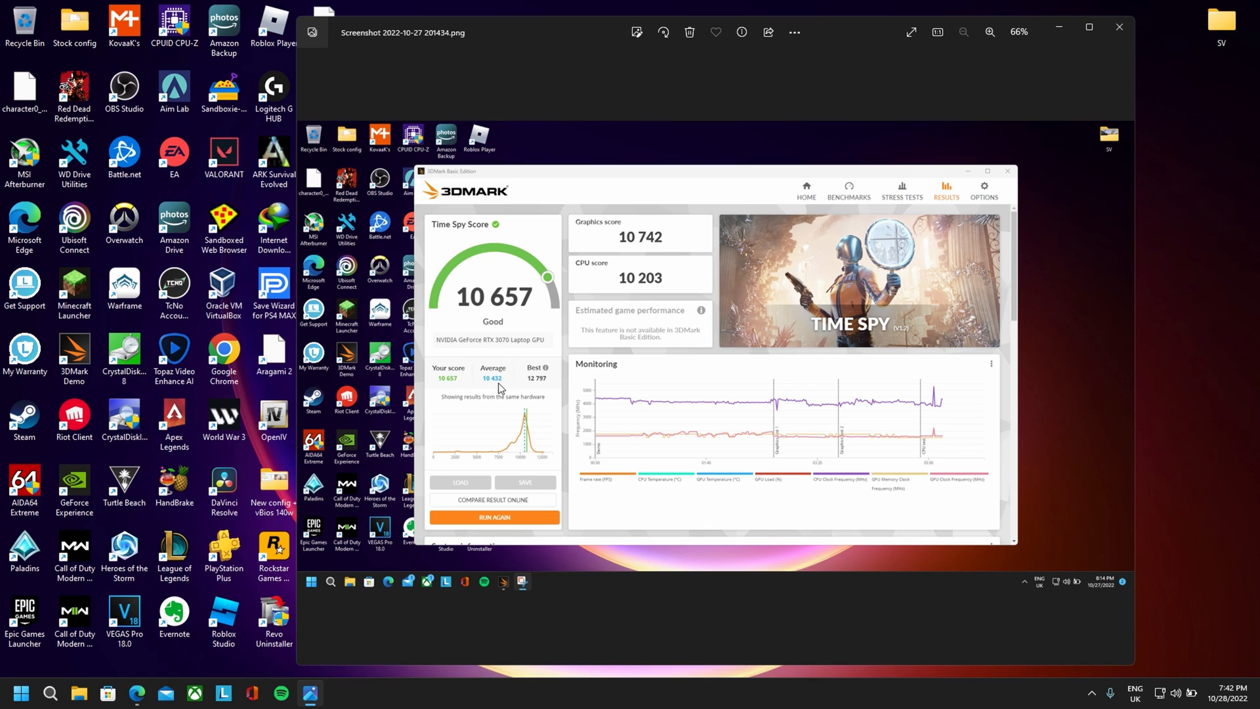
{"action": "mouse_move", "coordinate": [514, 315]}
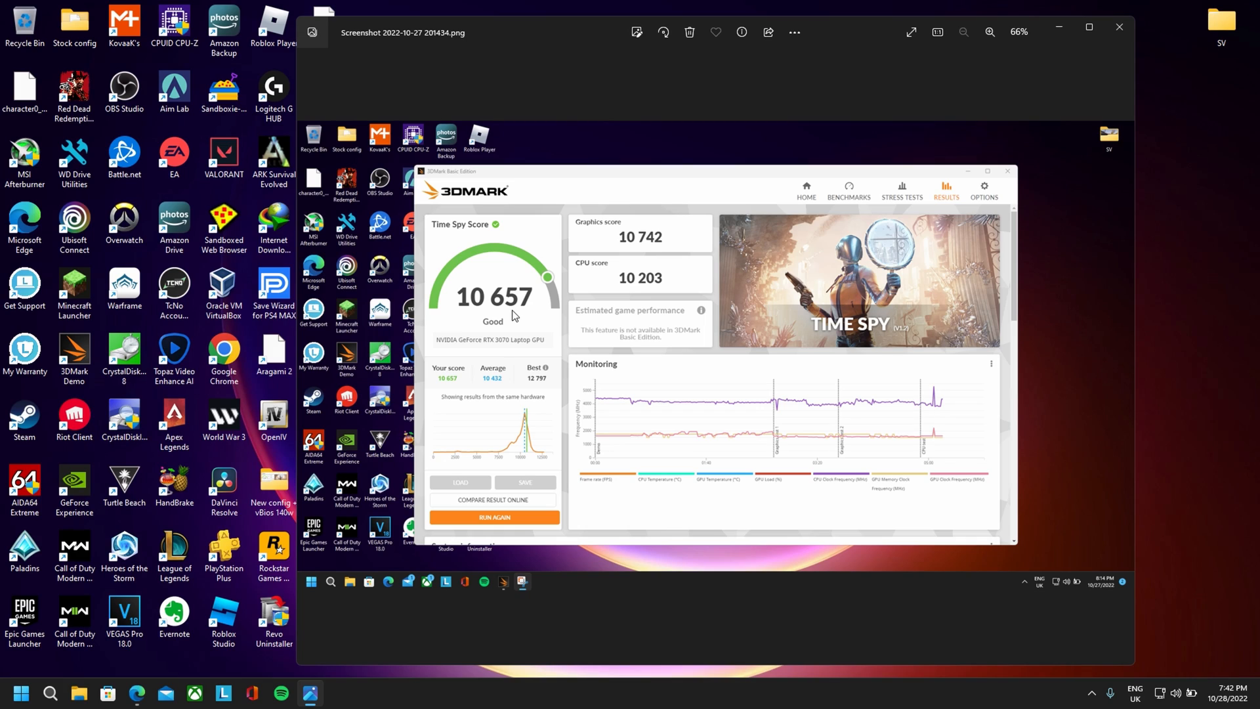
{"action": "mouse_move", "coordinate": [630, 271]}
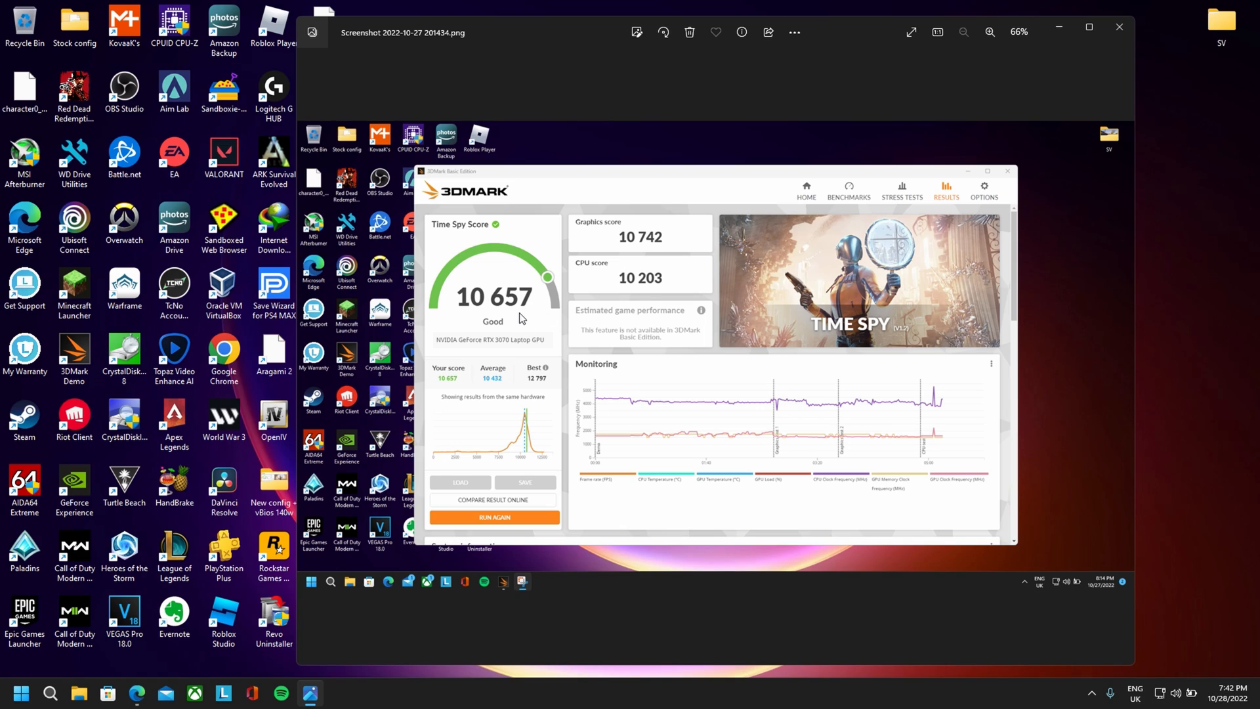
{"action": "mouse_move", "coordinate": [568, 241]}
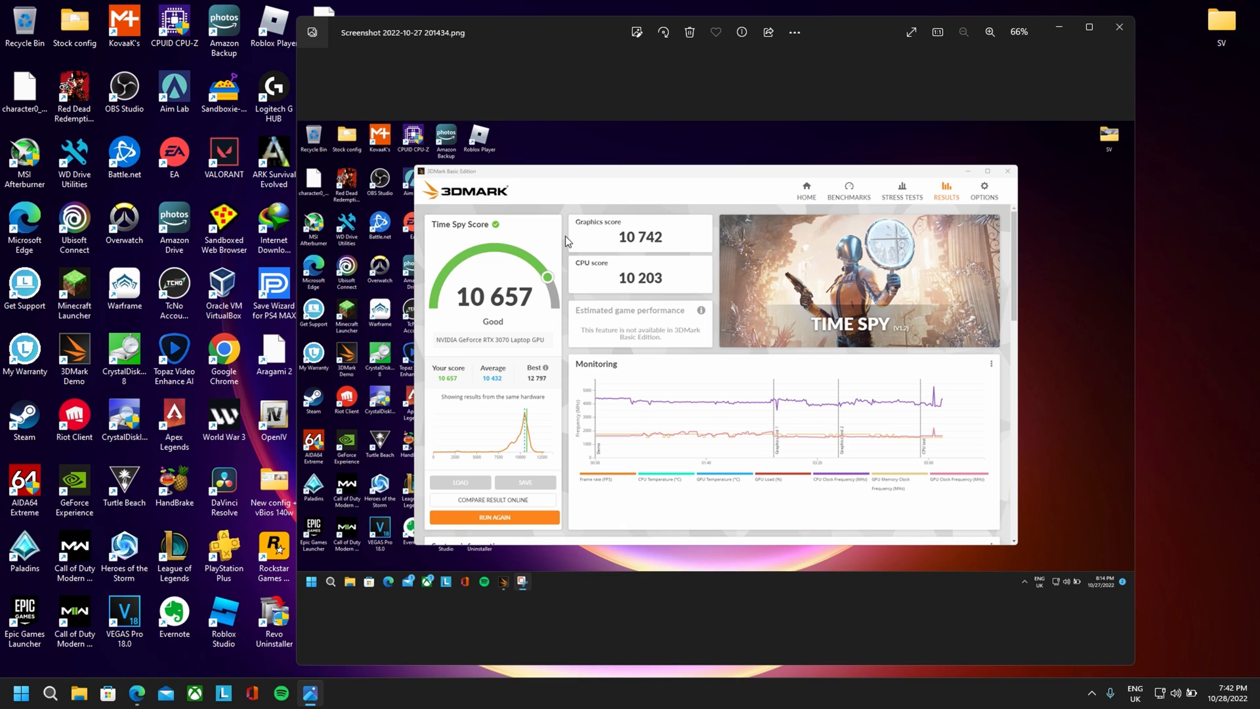
{"action": "mouse_move", "coordinate": [770, 268]}
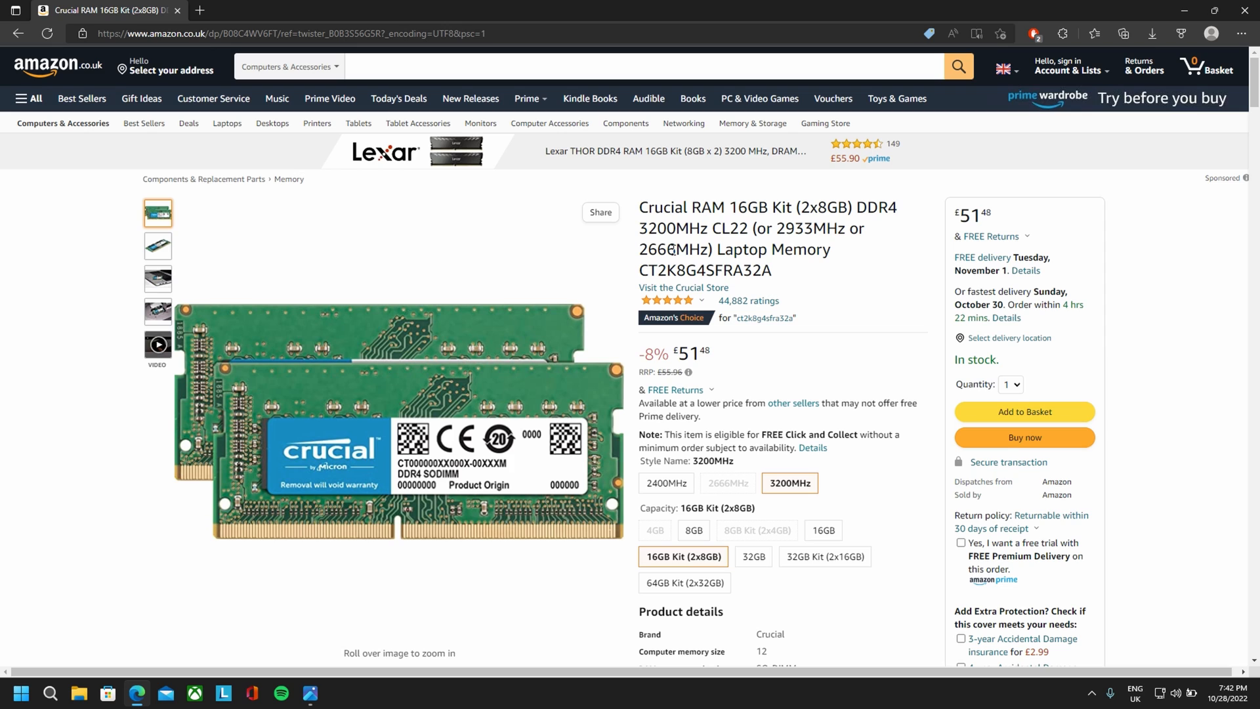
Step: Browse the Crucial 16GB DDR4 3200MHz kit details, highlighting the 2Rx8 rank value
{"action": "scroll", "scroll_direction": "down", "scroll_amount": 3}
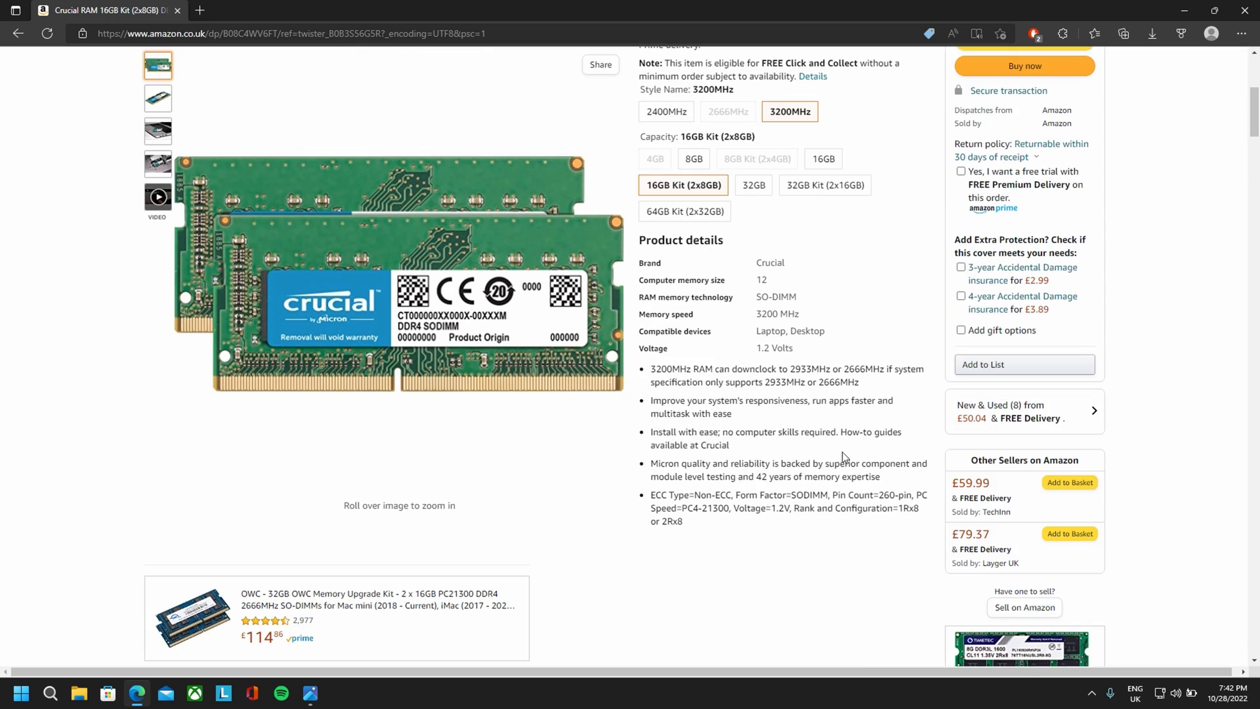
{"action": "double_click", "coordinate": [908, 508]}
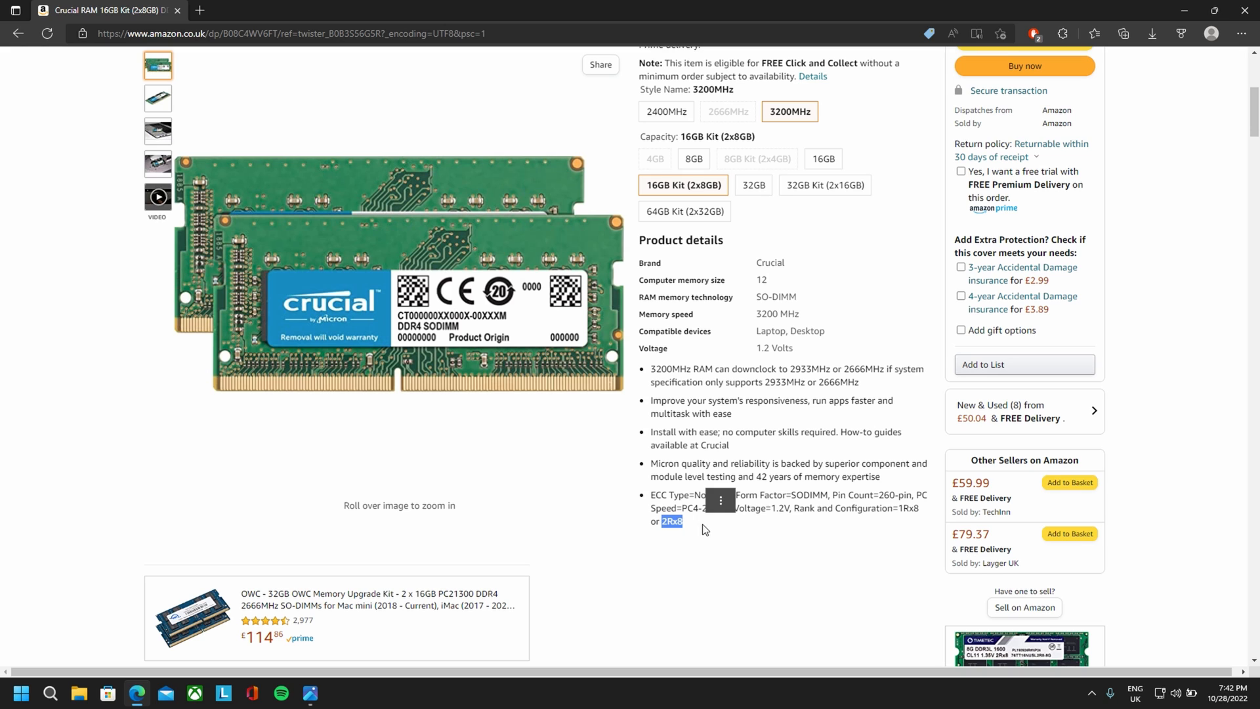
{"action": "scroll", "scroll_direction": "down", "scroll_amount": 3}
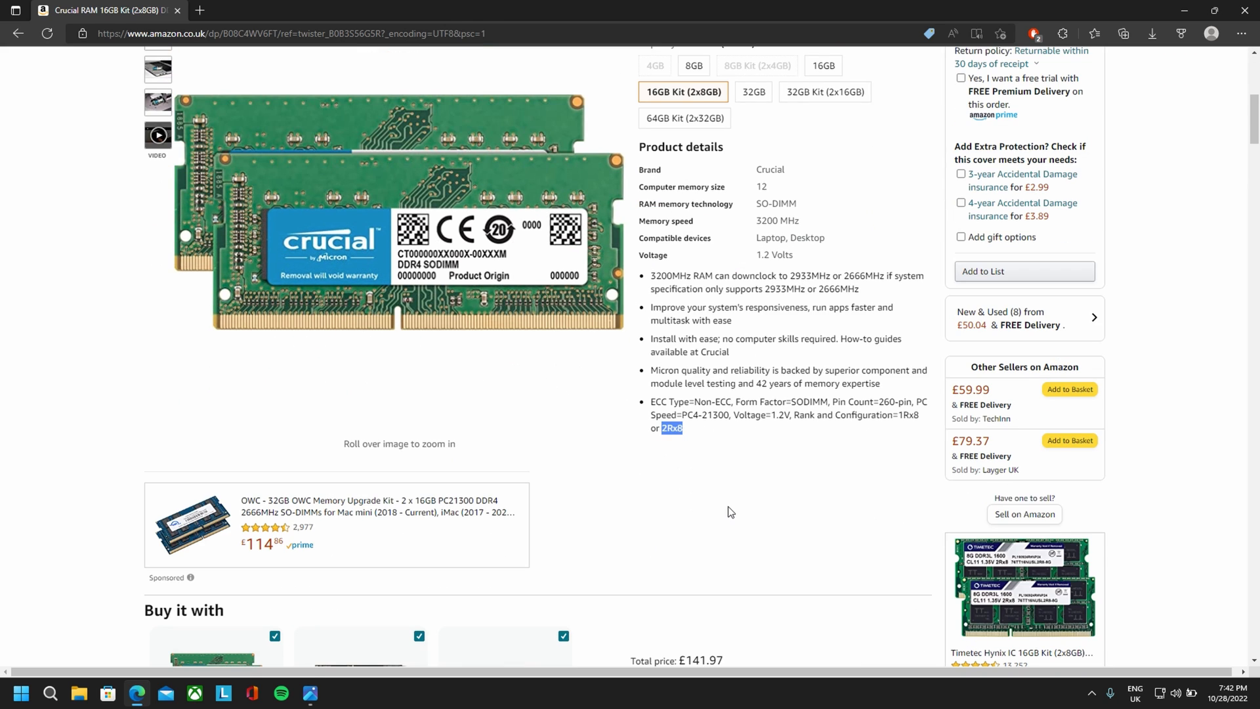
{"action": "mouse_move", "coordinate": [710, 483]}
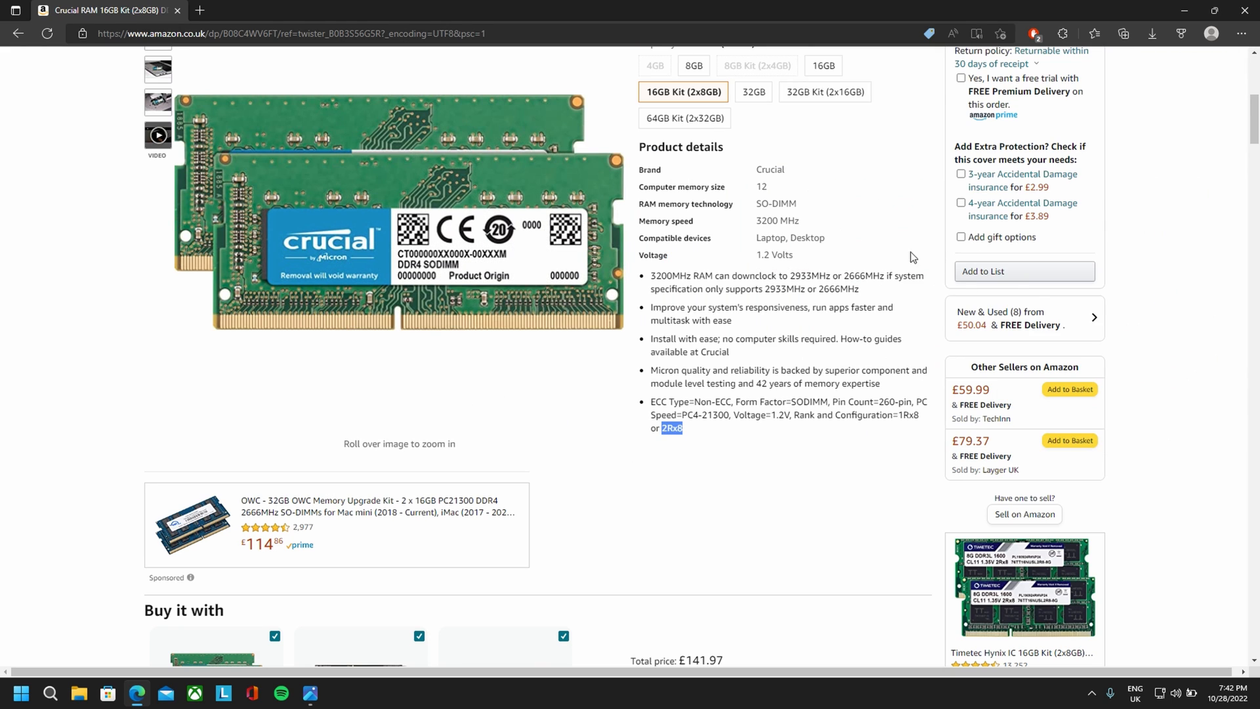
{"action": "scroll", "scroll_direction": "up", "scroll_amount": 3}
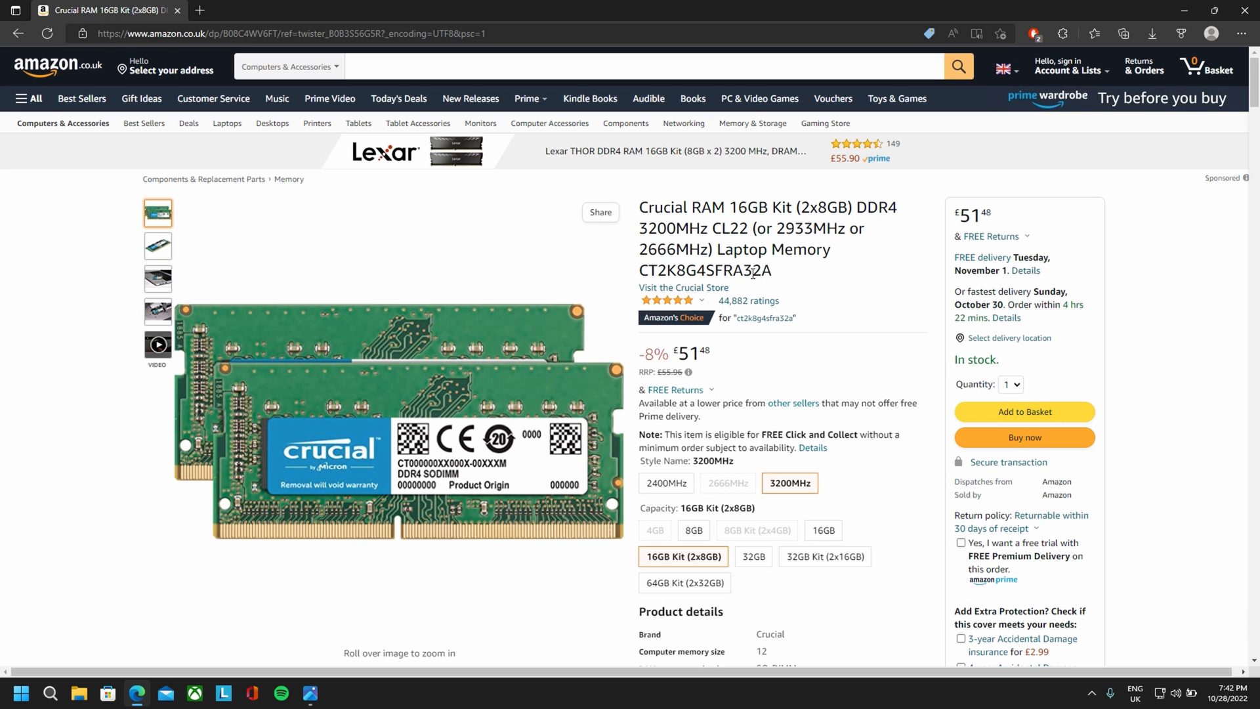
{"action": "mouse_move", "coordinate": [802, 223]}
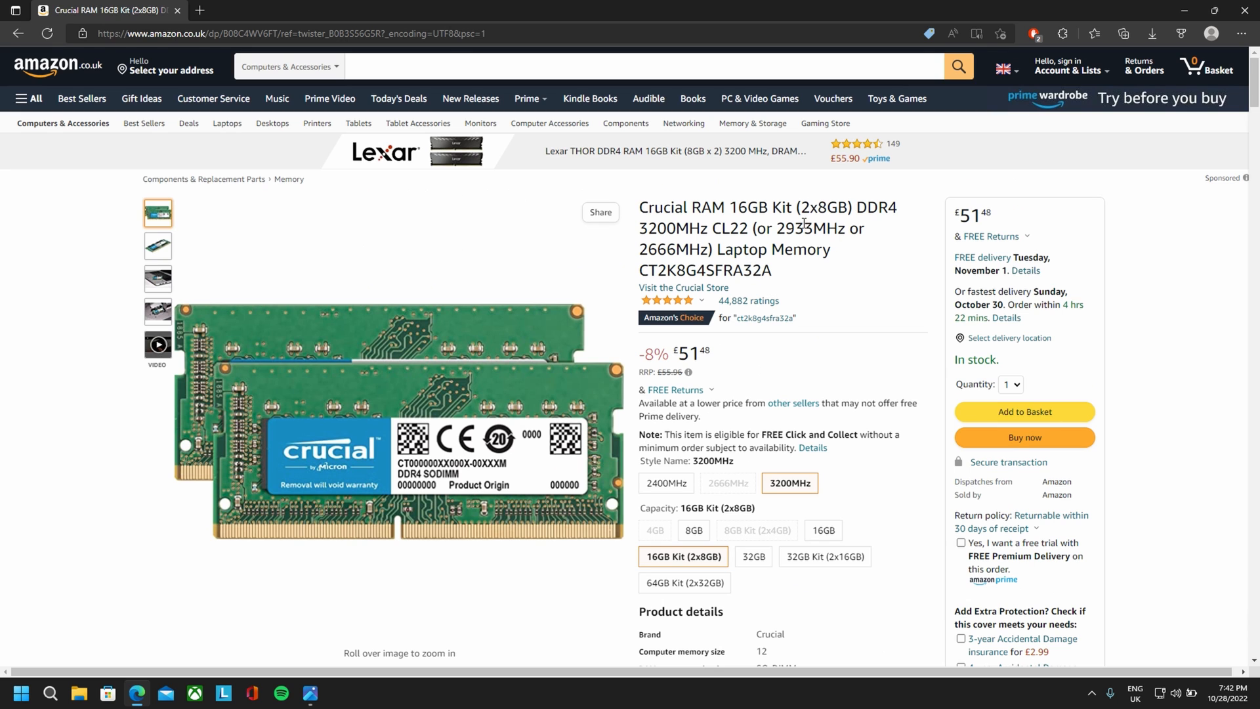